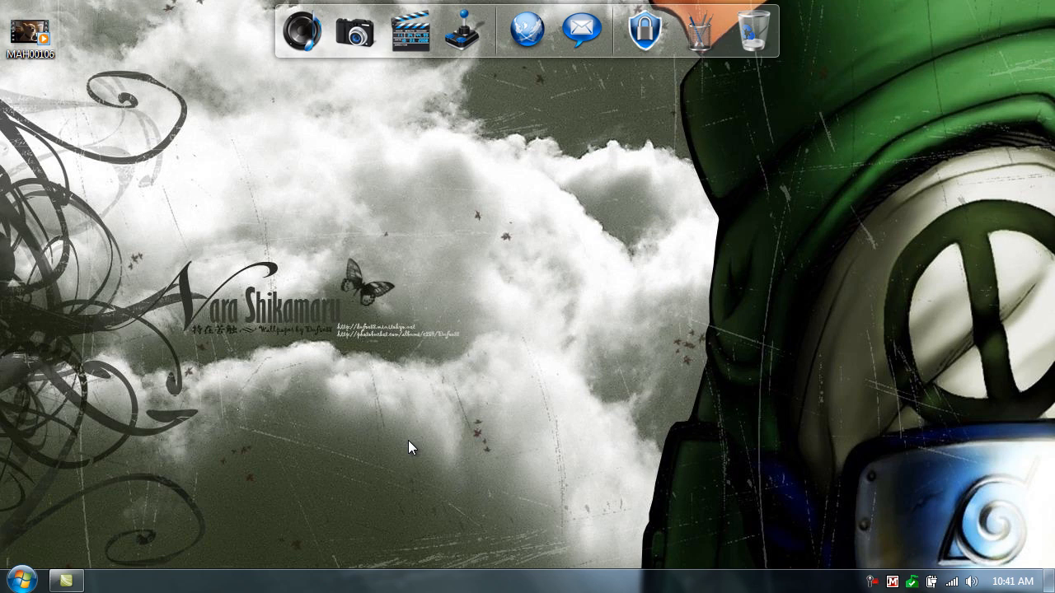
pyautogui.moveTo(429, 392)
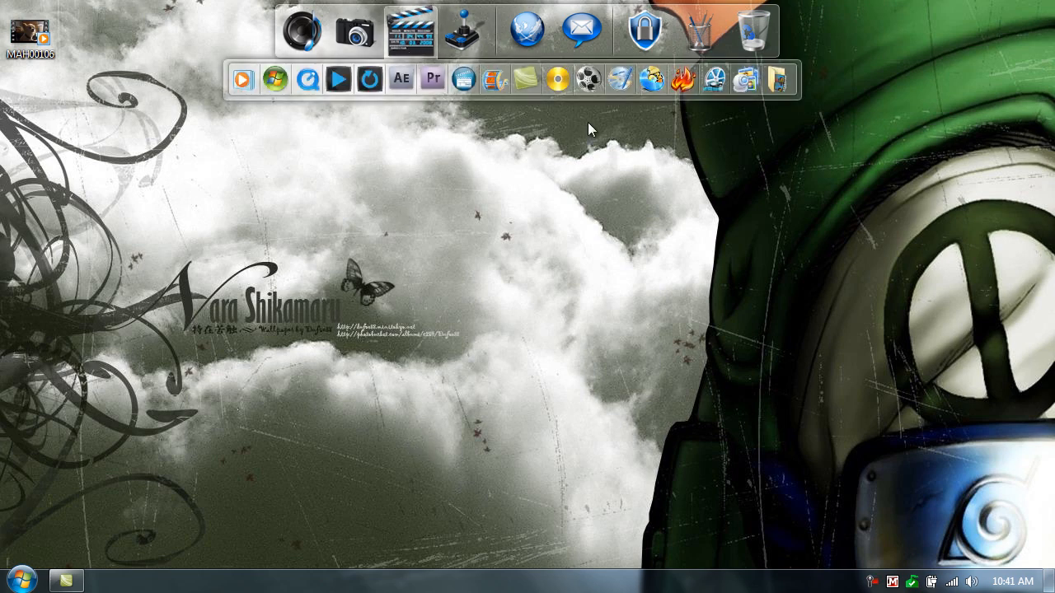
pyautogui.moveTo(683, 79)
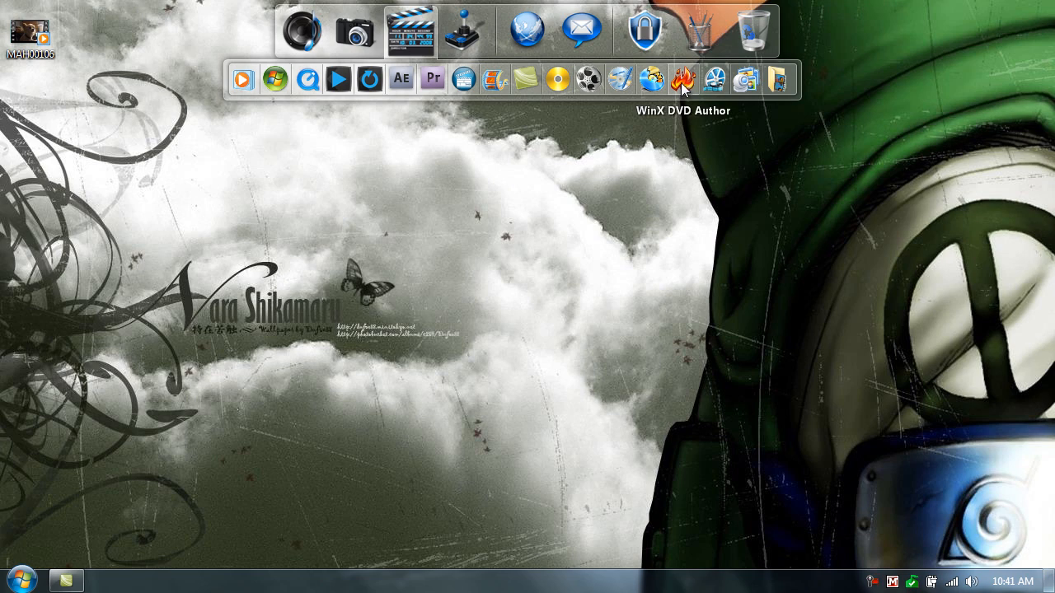
# - Launch WinX DVD Author from the dock to reach its start window of DVD tools
pyautogui.click(681, 79)
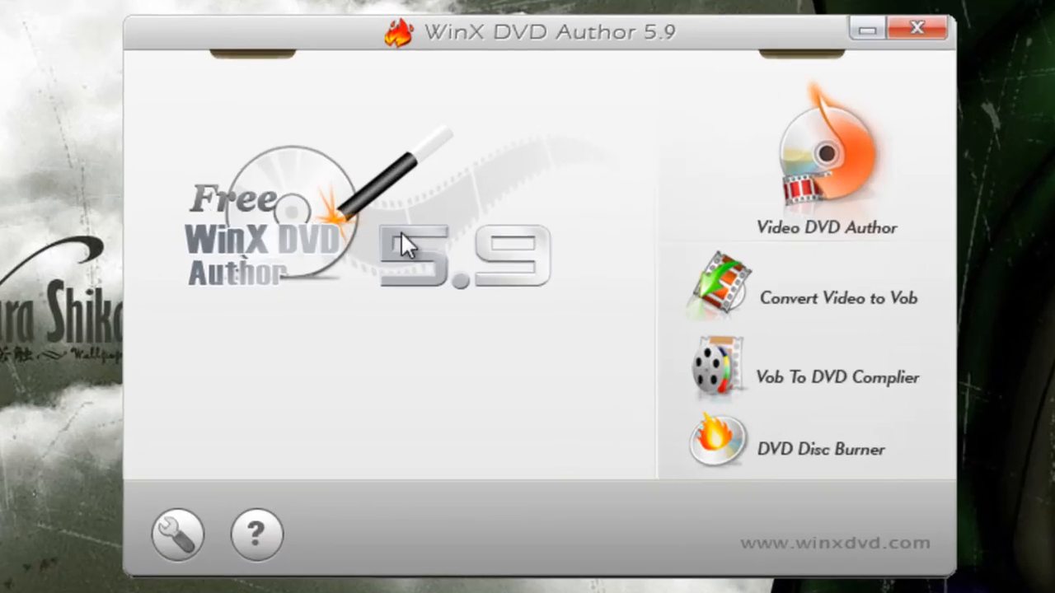
pyautogui.moveTo(702, 237)
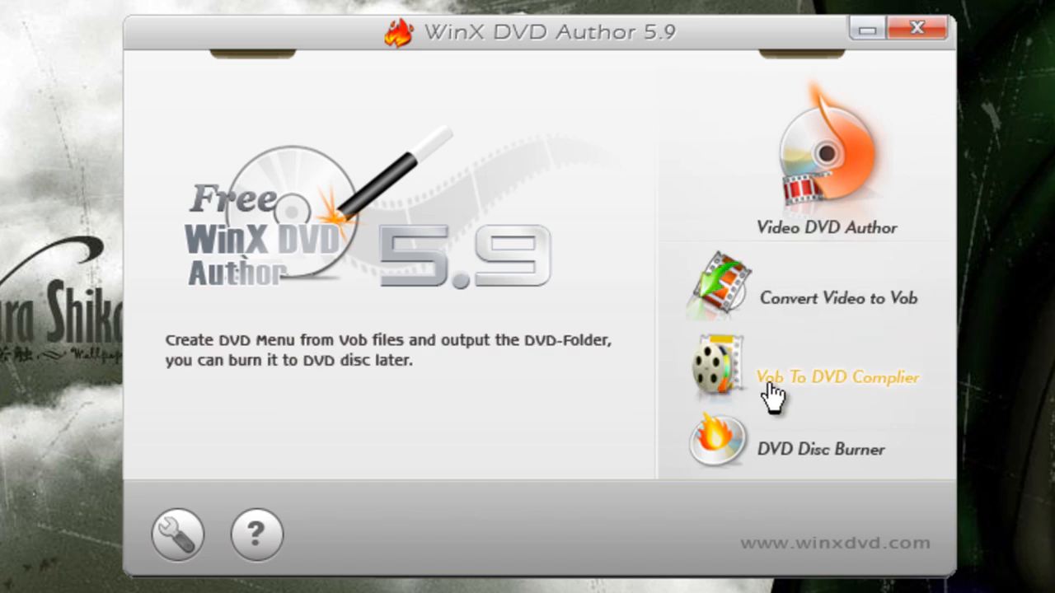
pyautogui.moveTo(831, 383)
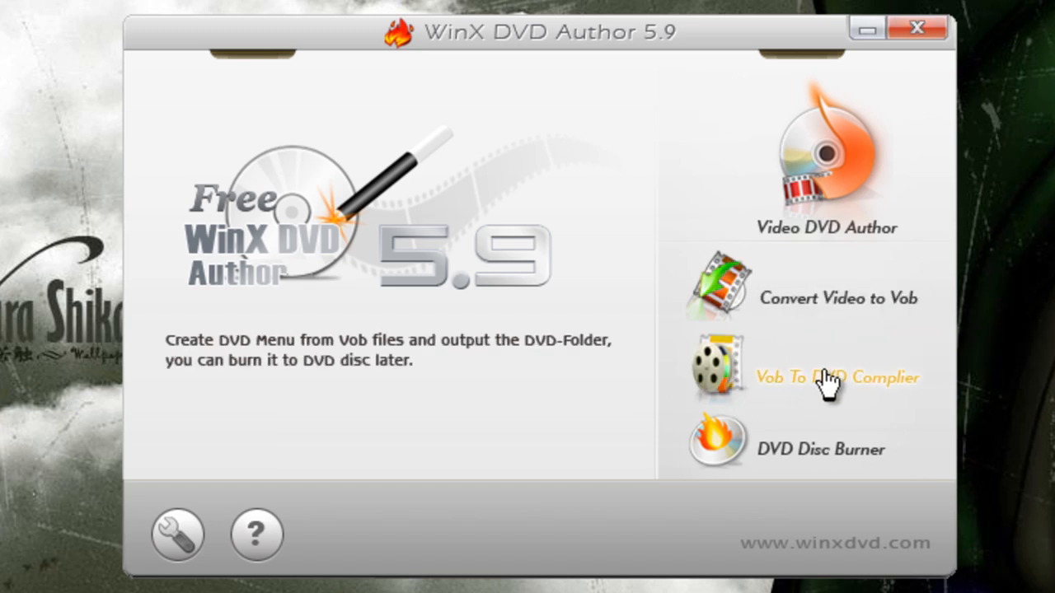
pyautogui.moveTo(595, 445)
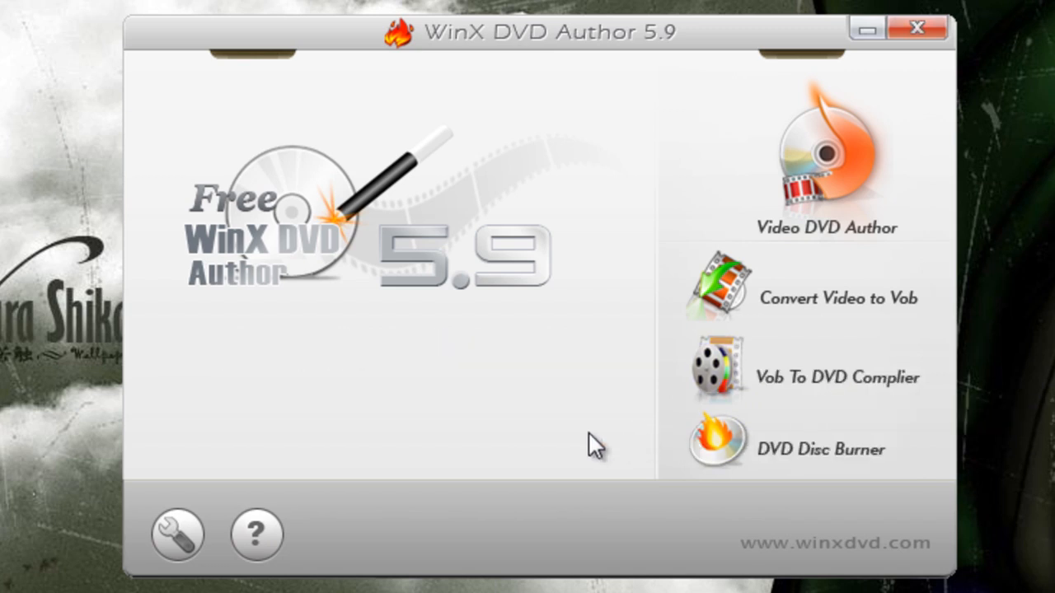
pyautogui.moveTo(821, 448)
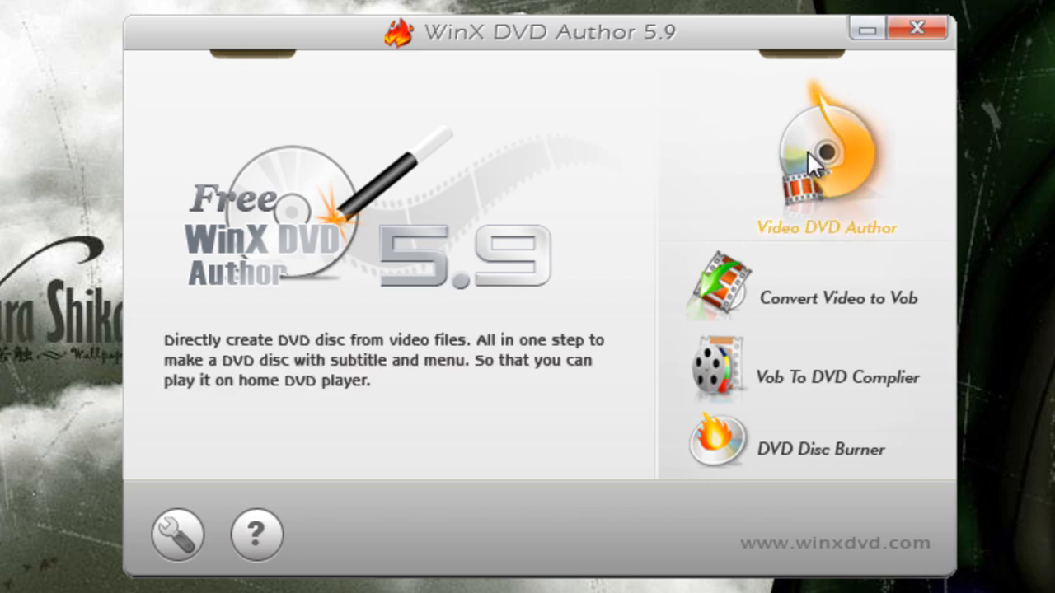
pyautogui.moveTo(816, 151)
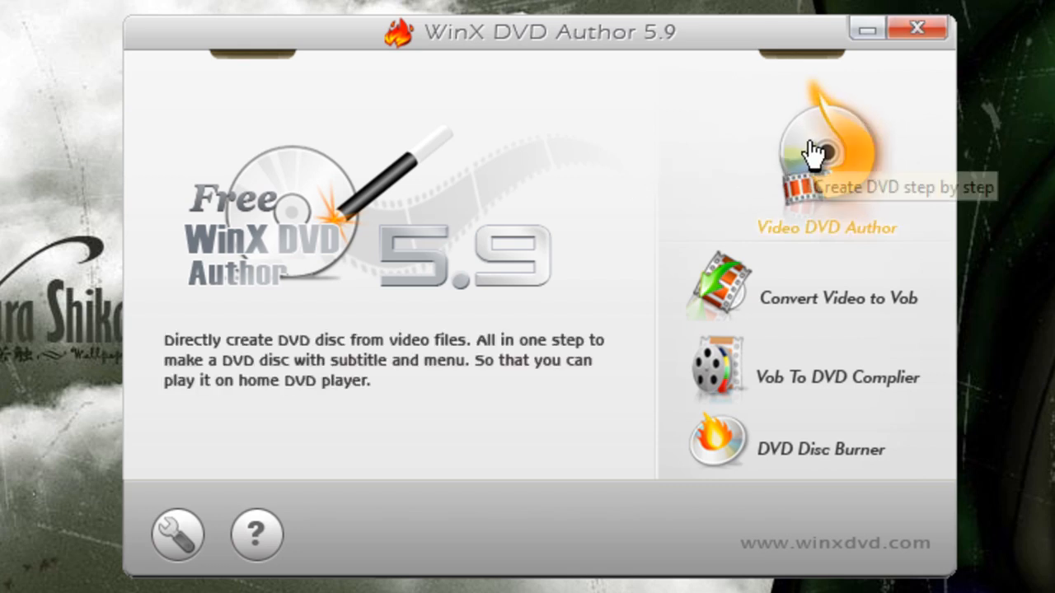
pyautogui.moveTo(798, 277)
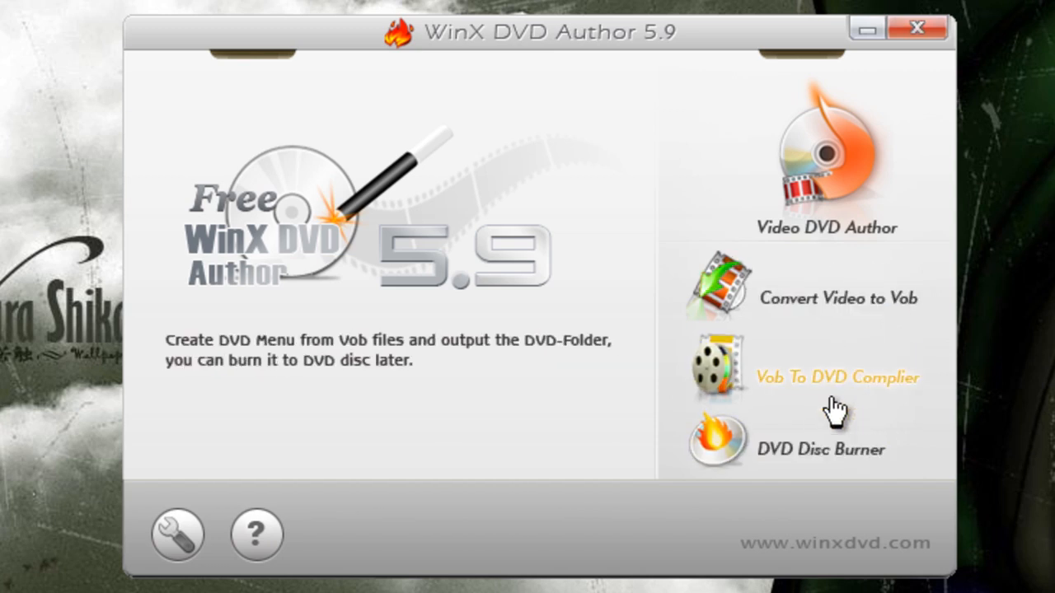
pyautogui.moveTo(837, 267)
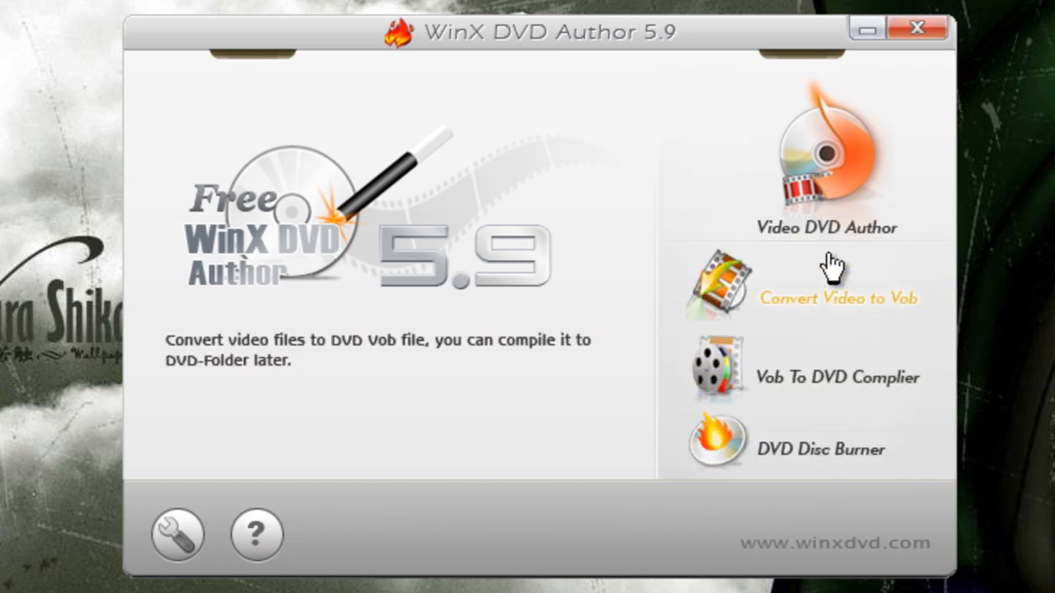
pyautogui.moveTo(824, 222)
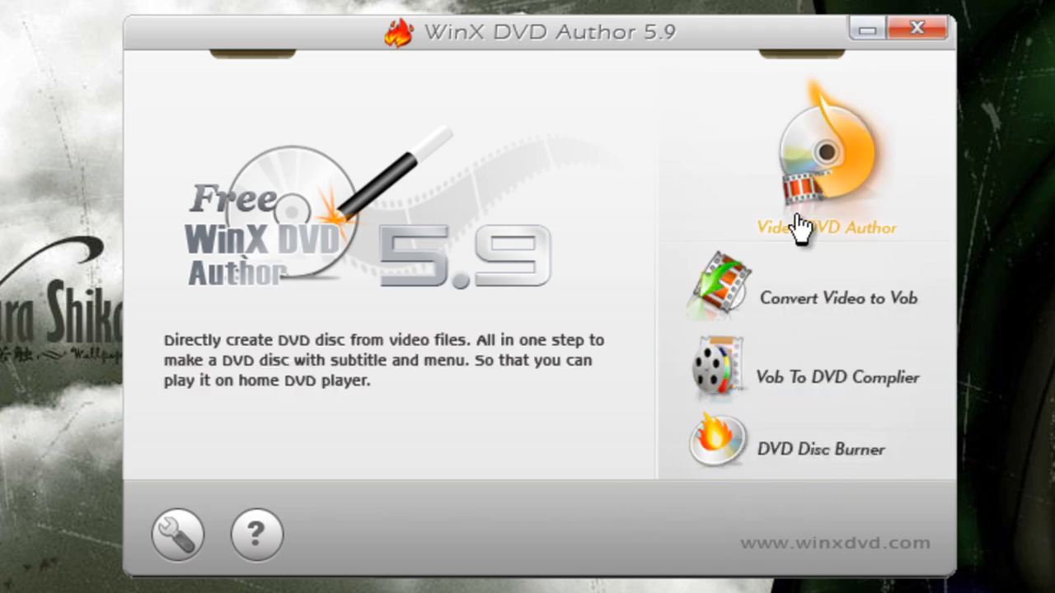
pyautogui.moveTo(816, 162)
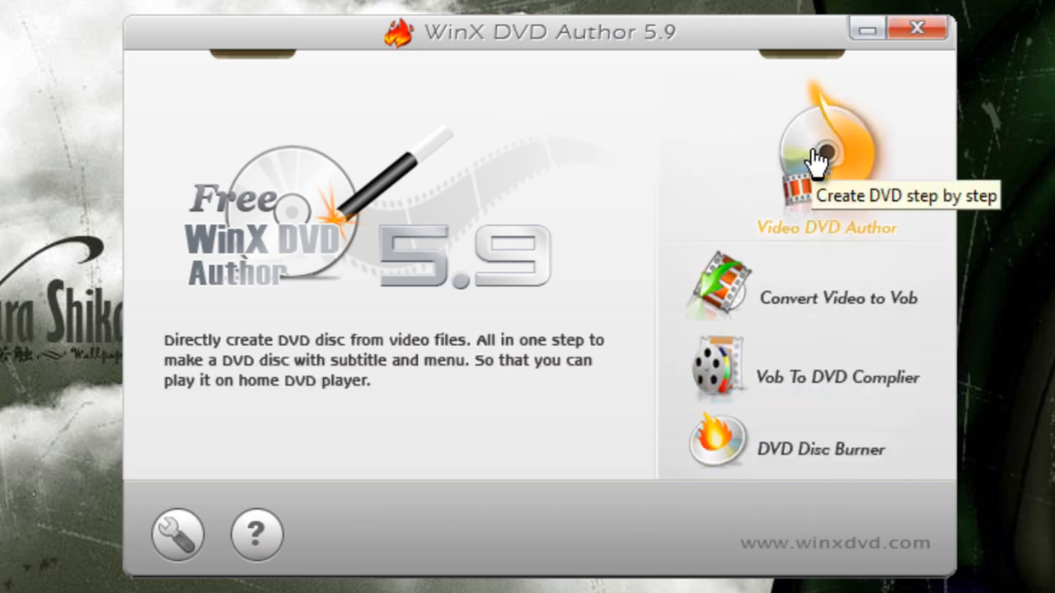
# - Choose Video DVD Author to begin a new project with an empty clip list
pyautogui.click(826, 157)
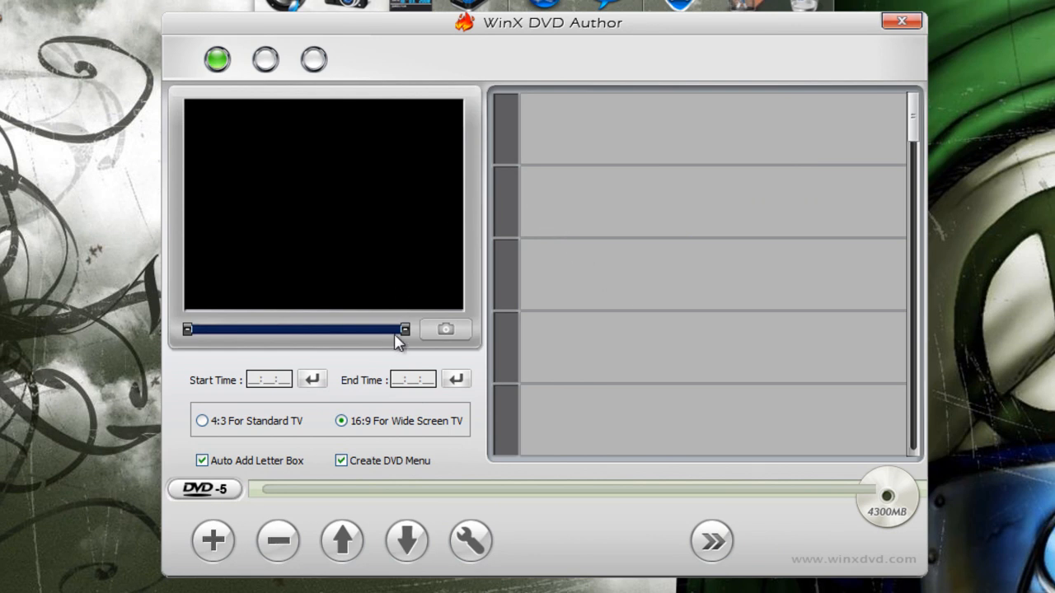
pyautogui.moveTo(567, 405)
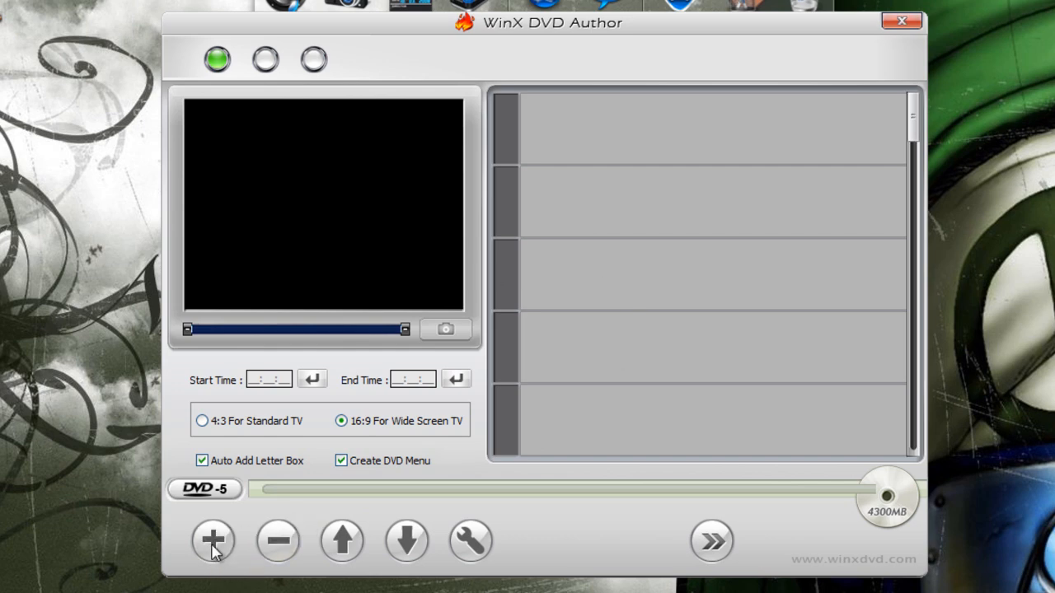
# - Add the dog clip MAH00106.MP4 (1280x720, 51 s) to the title list via the Open dialog
pyautogui.click(213, 541)
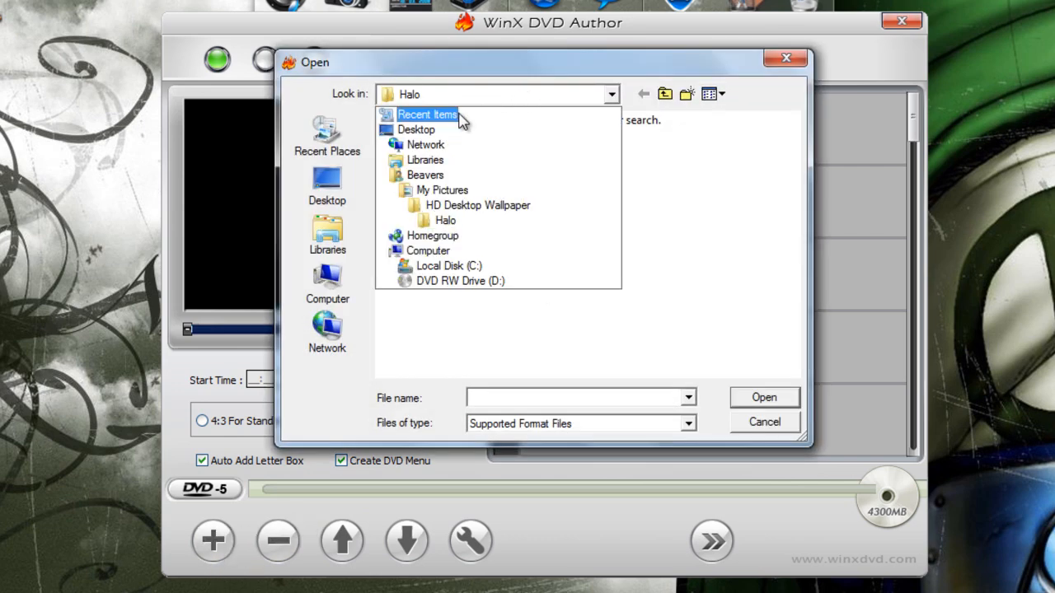
pyautogui.click(416, 129)
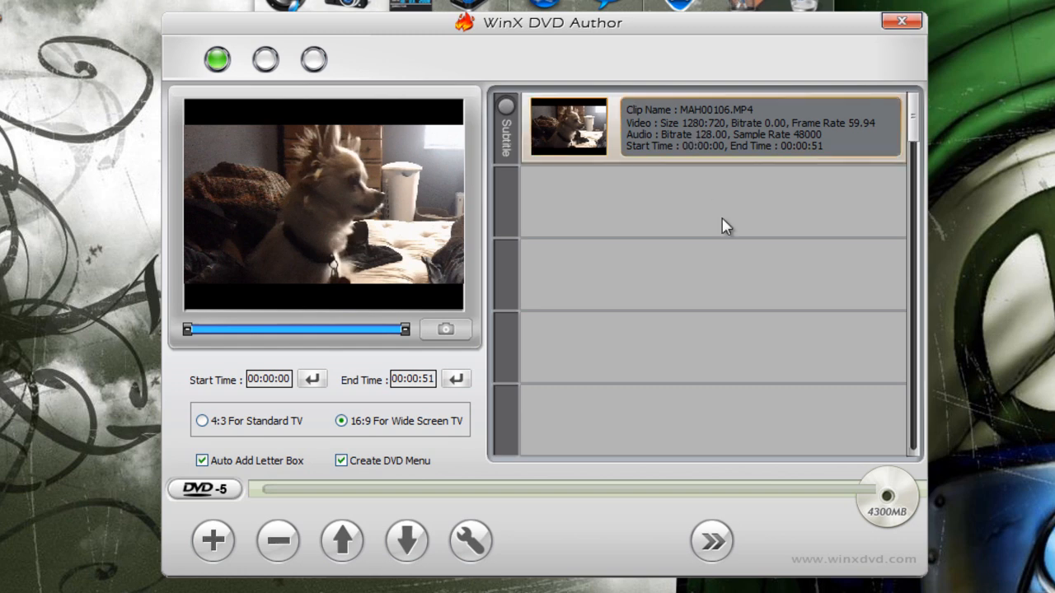
pyautogui.moveTo(659, 119)
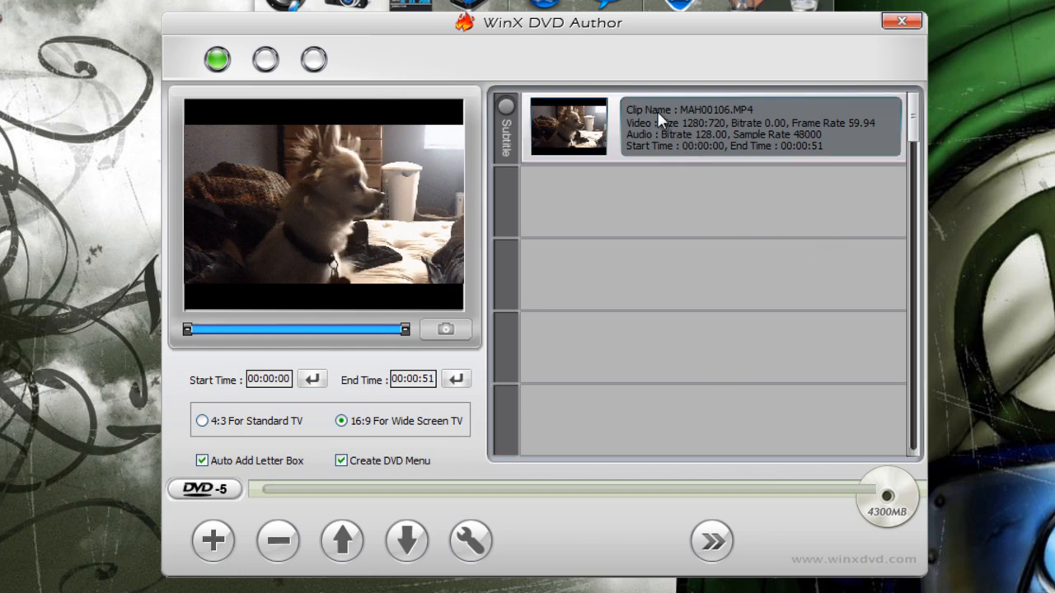
pyautogui.moveTo(625, 152)
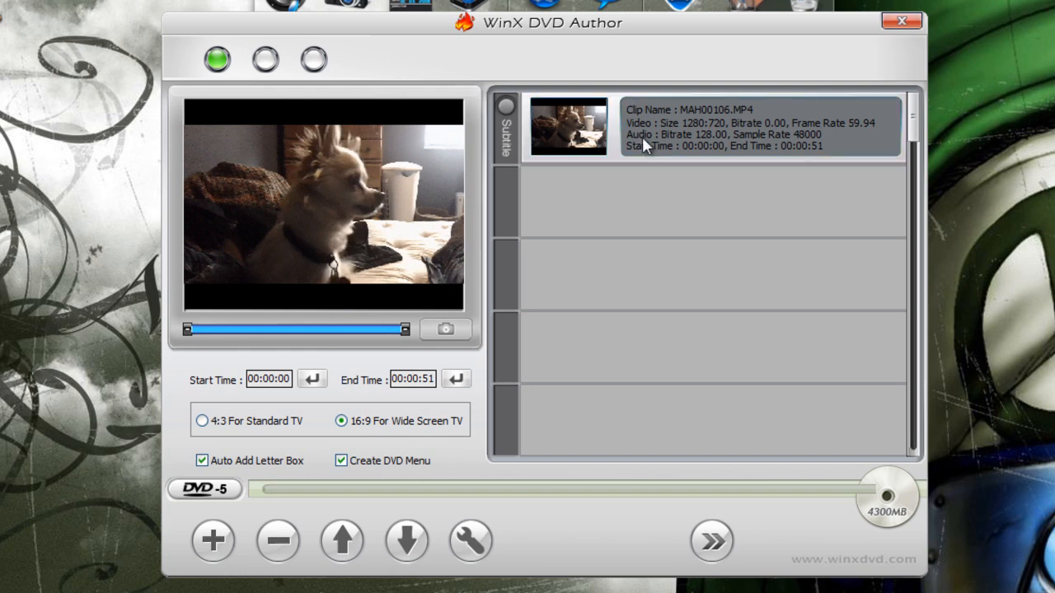
pyautogui.moveTo(656, 147)
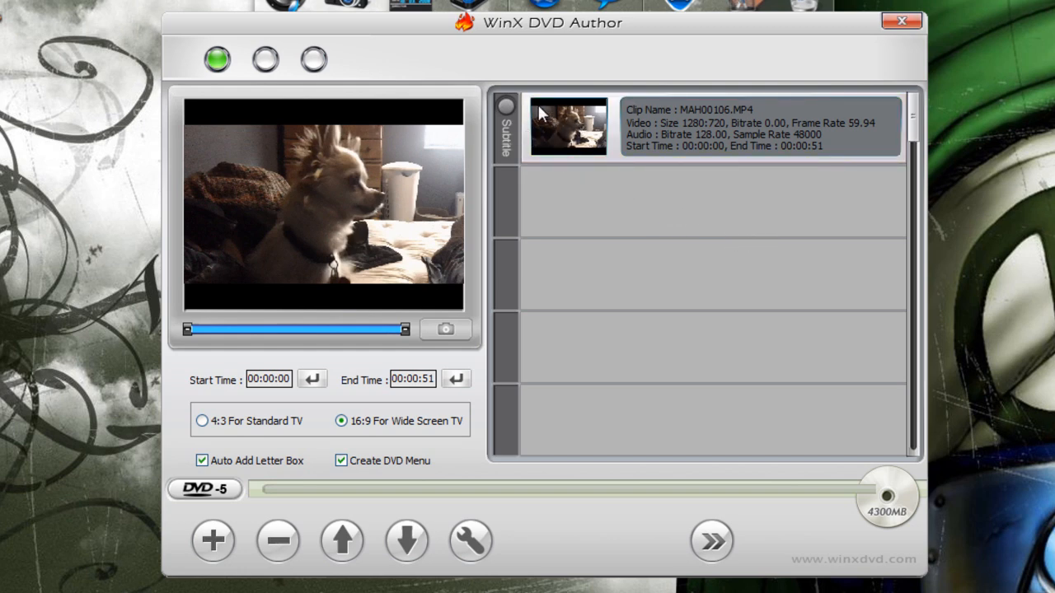
pyautogui.moveTo(531, 114)
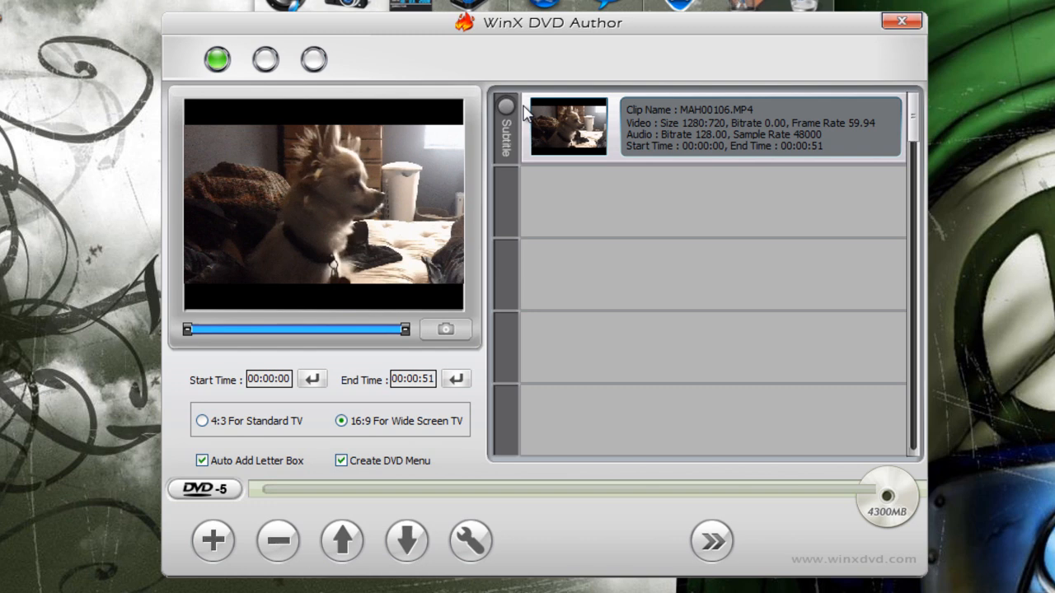
pyautogui.click(504, 129)
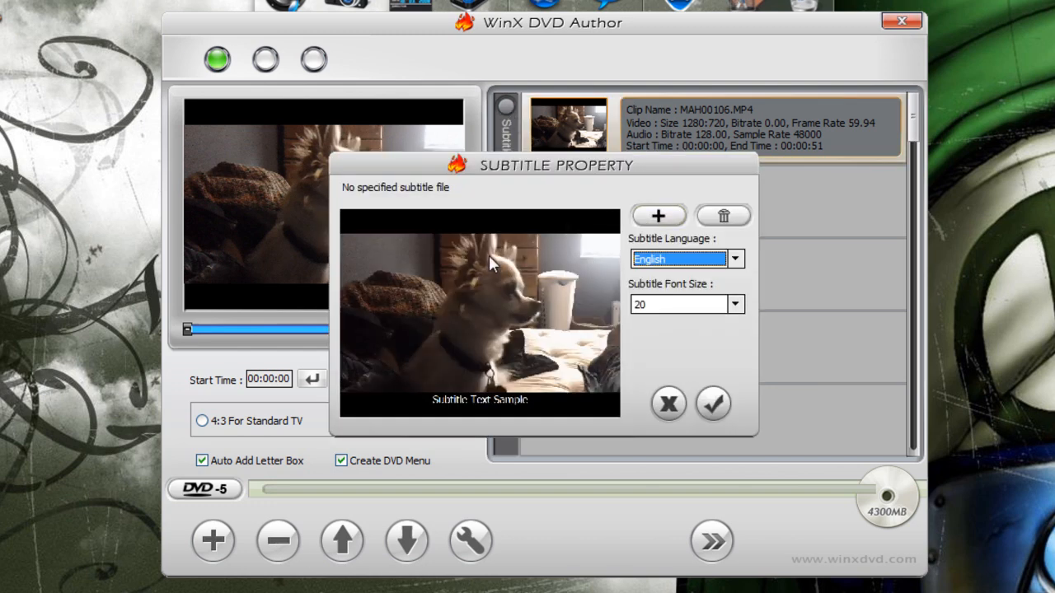
pyautogui.moveTo(666, 357)
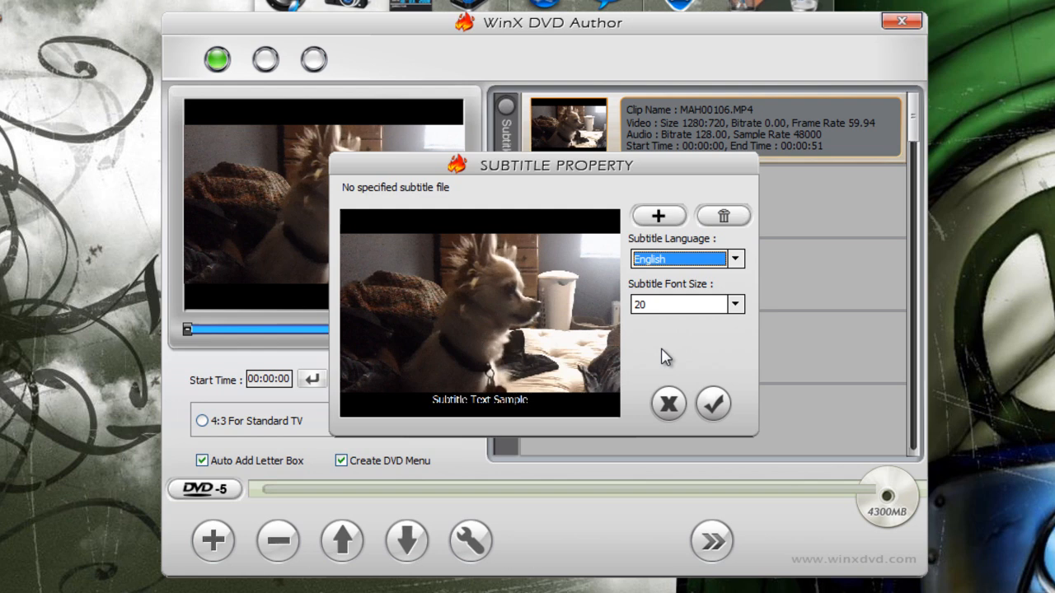
pyautogui.moveTo(713, 260)
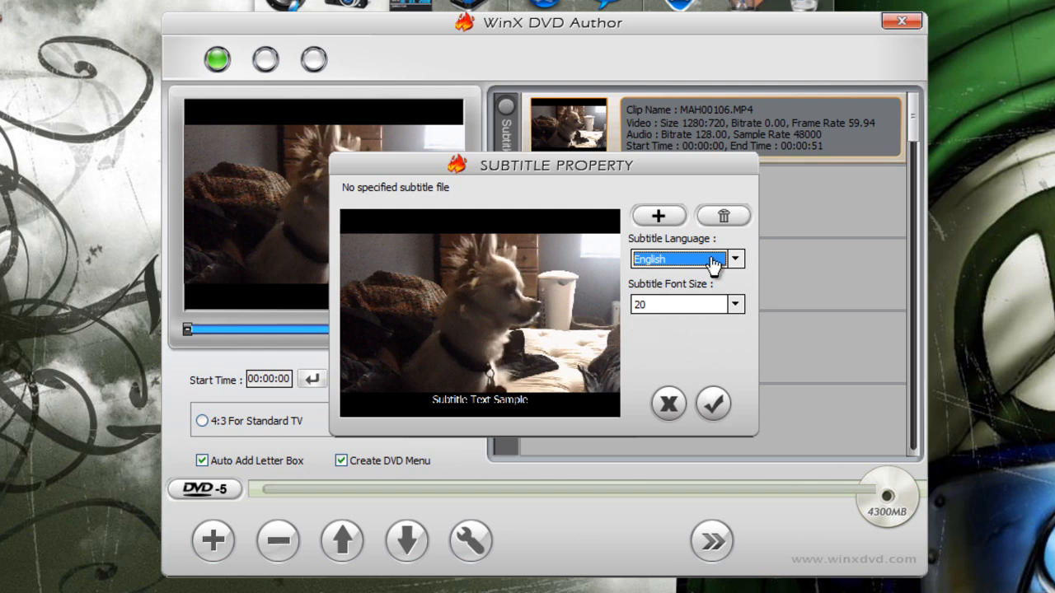
pyautogui.click(732, 259)
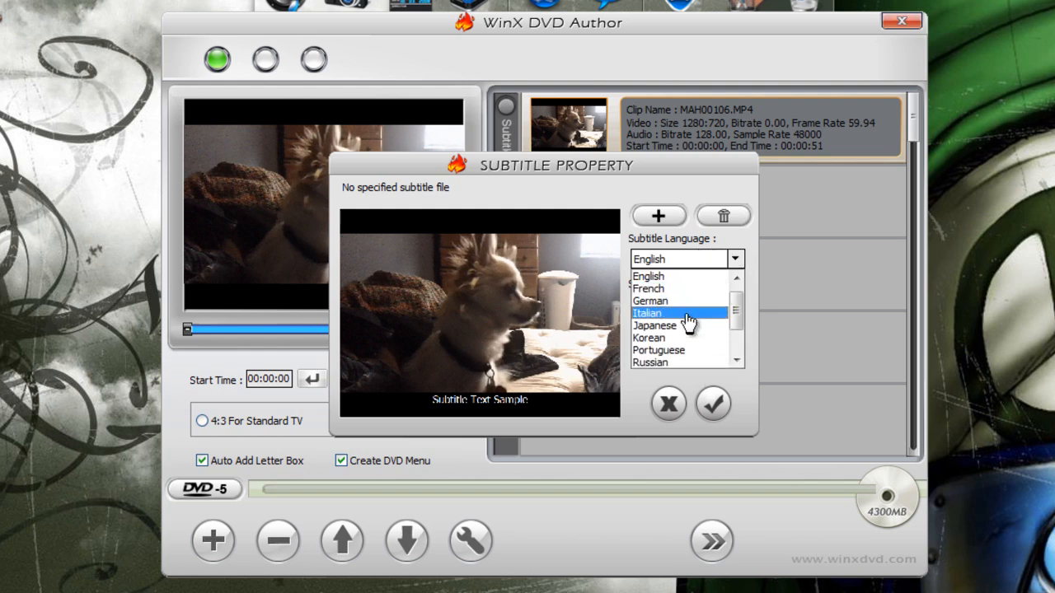
pyautogui.click(649, 277)
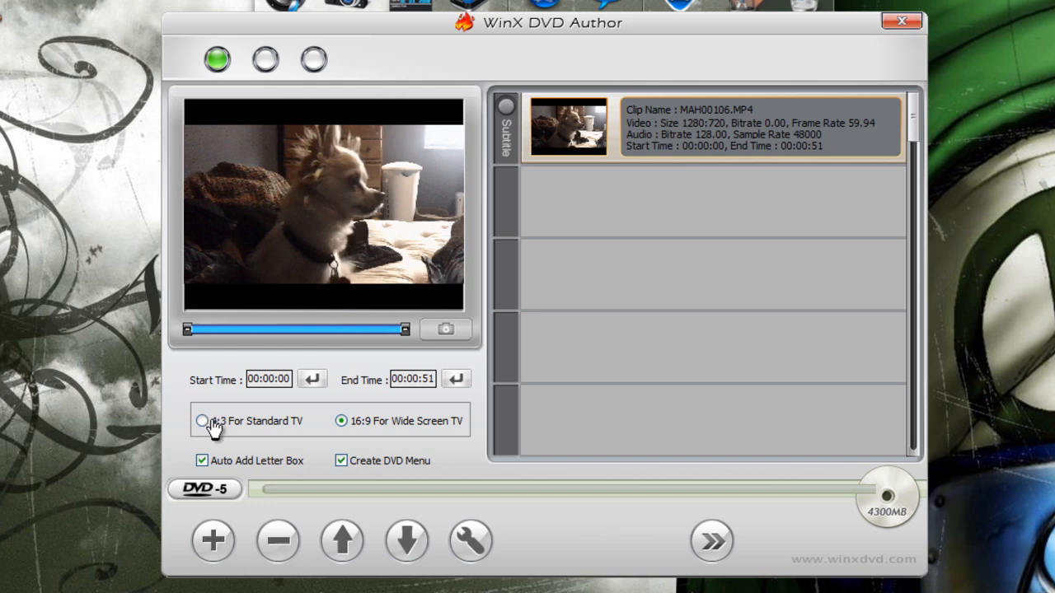
pyautogui.moveTo(559, 394)
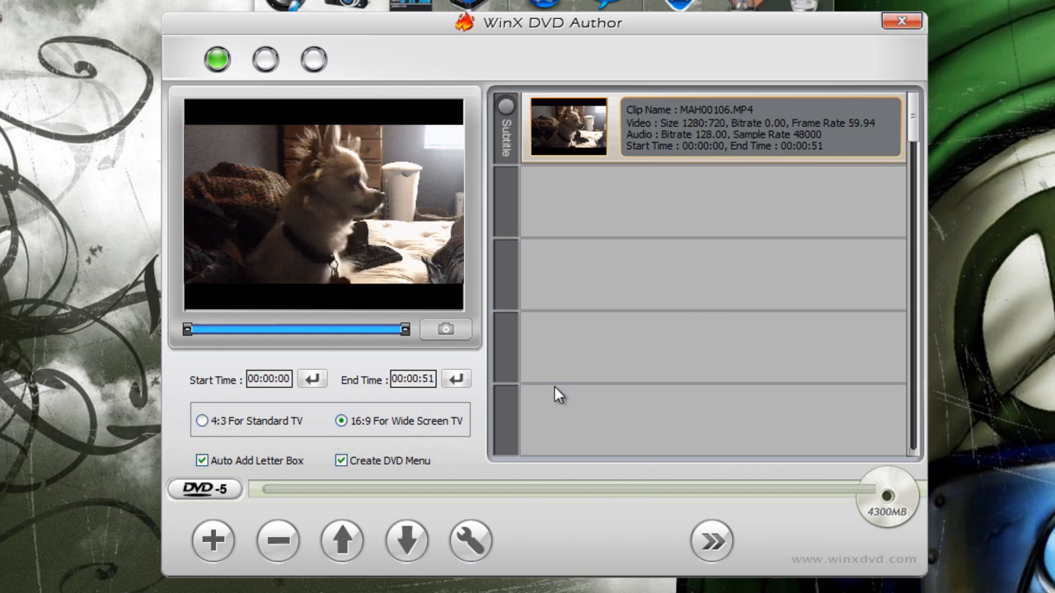
pyautogui.moveTo(416, 514)
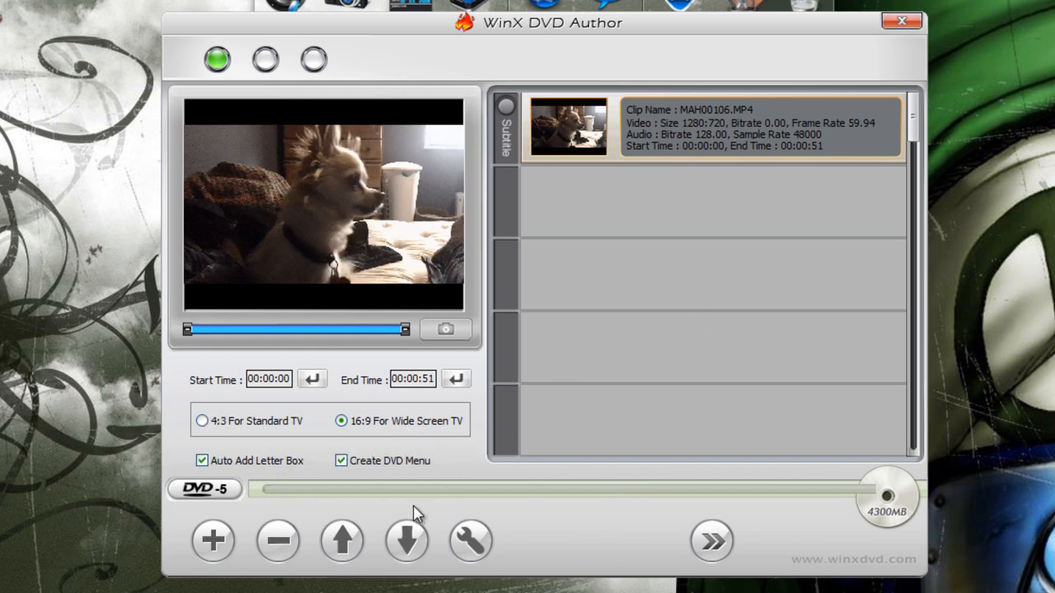
# - Move to the menu stage, enlarge the dog thumbnail on the blue title menu and raise it toward the top
pyautogui.click(711, 540)
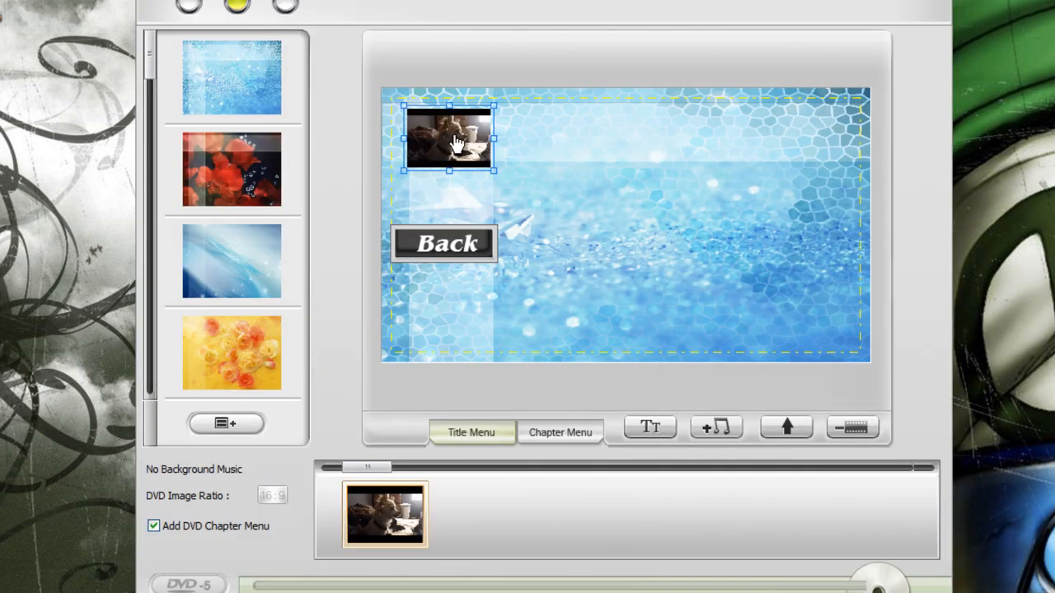
pyautogui.moveTo(448, 138); pyautogui.dragTo(666, 201)
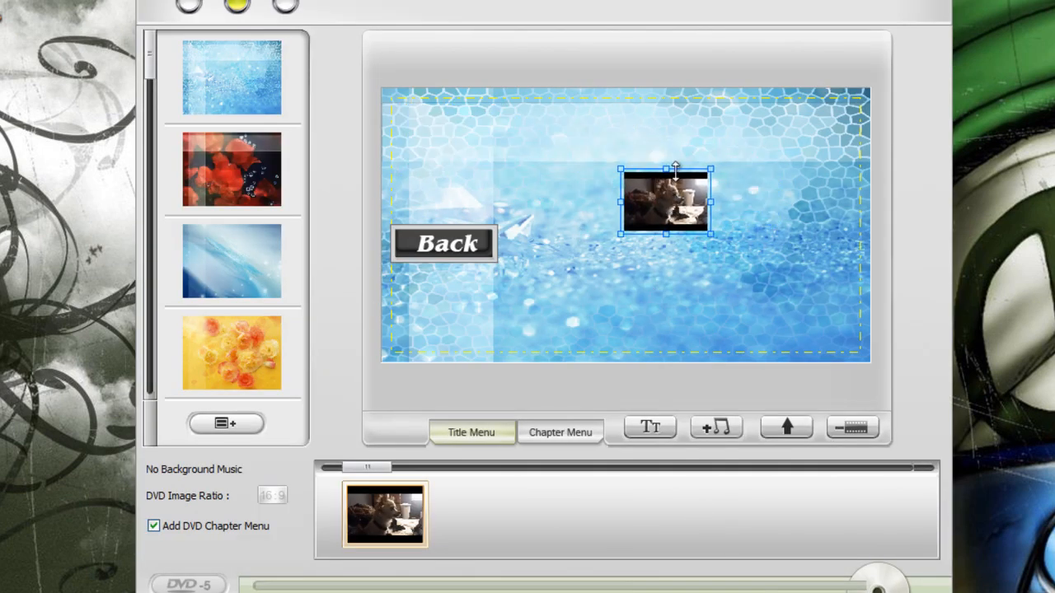
pyautogui.moveTo(674, 168); pyautogui.dragTo(666, 101)
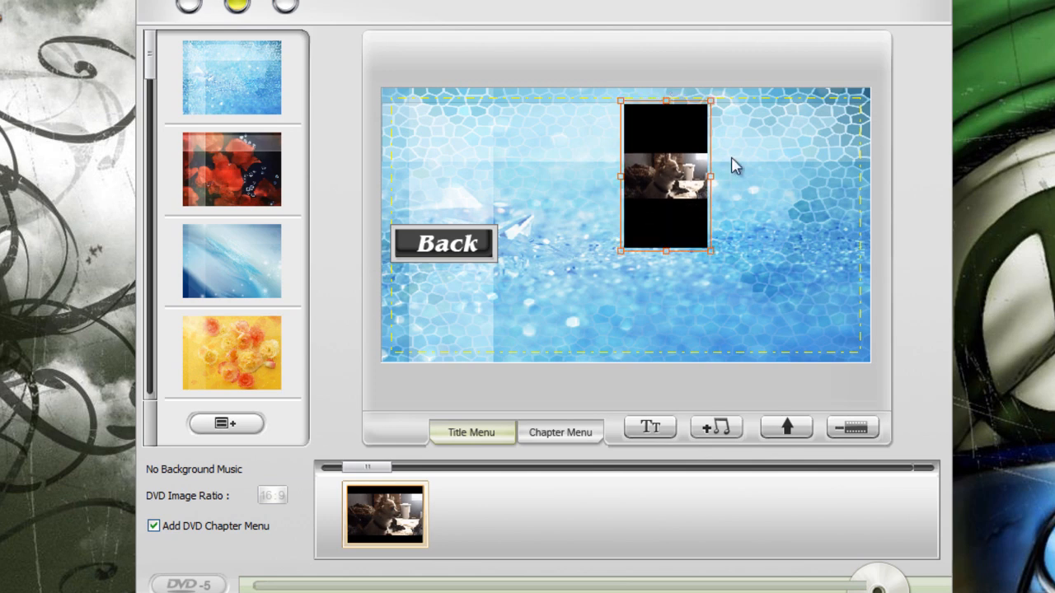
pyautogui.moveTo(666, 173); pyautogui.dragTo(620, 199)
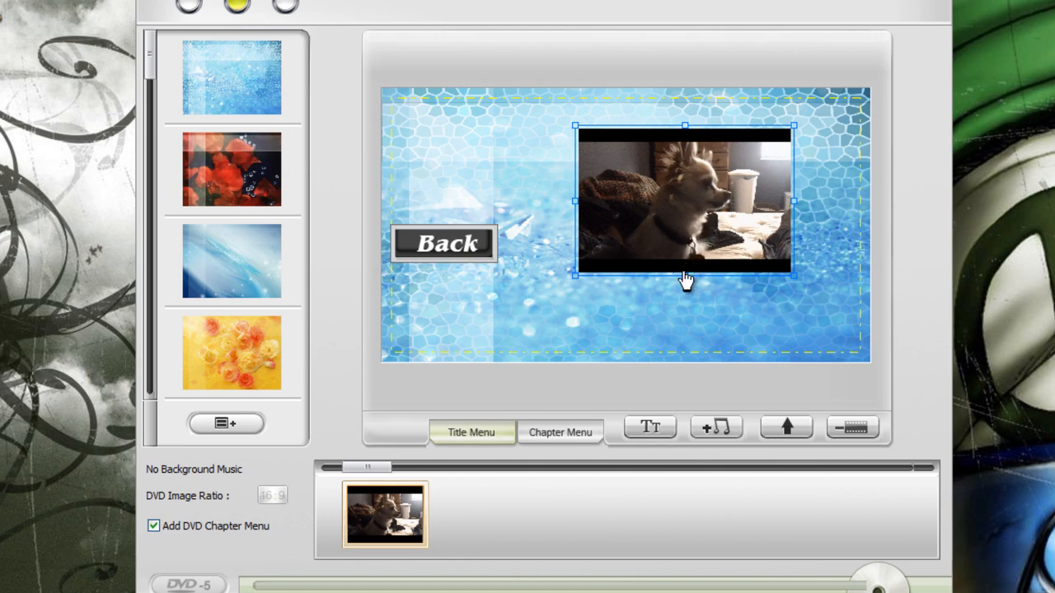
pyautogui.moveTo(684, 280); pyautogui.dragTo(684, 247)
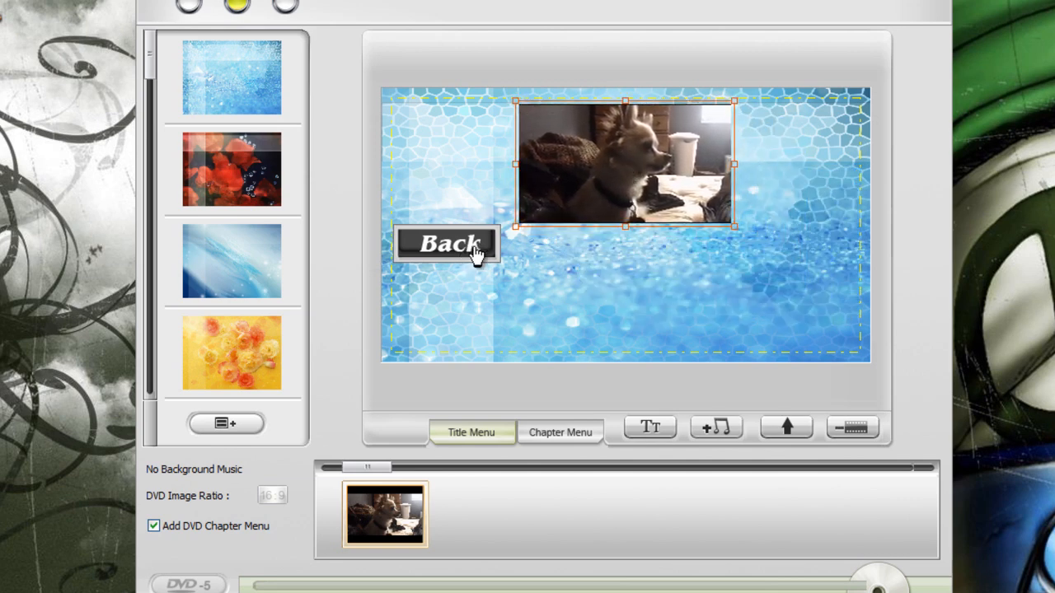
pyautogui.moveTo(448, 244); pyautogui.dragTo(629, 280)
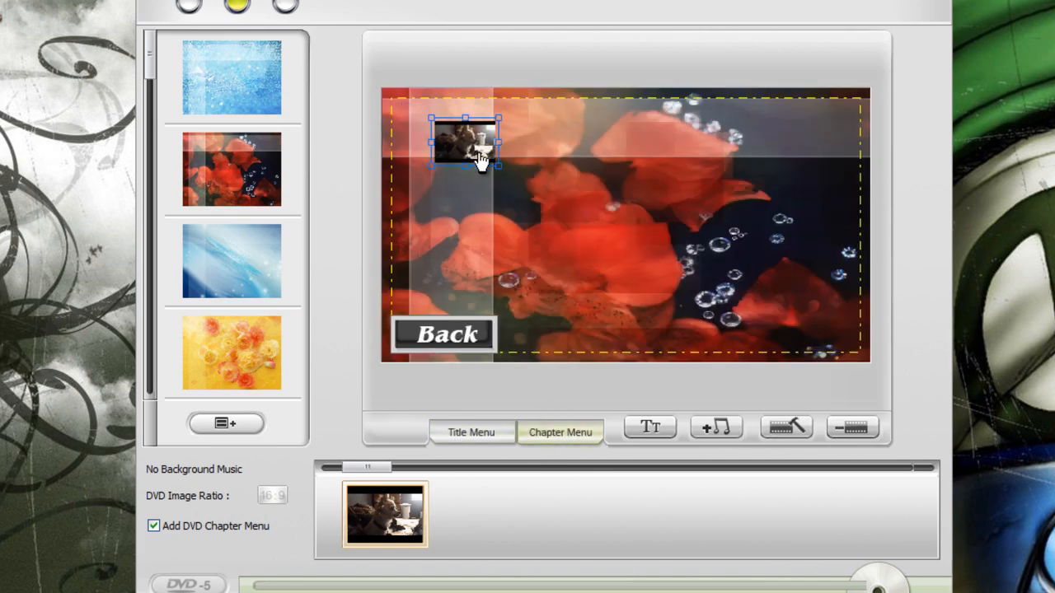
# - On the red chapter menu, enlarge the dog thumbnail at top centre and place Back at bottom centre
pyautogui.moveTo(464, 152); pyautogui.dragTo(689, 224)
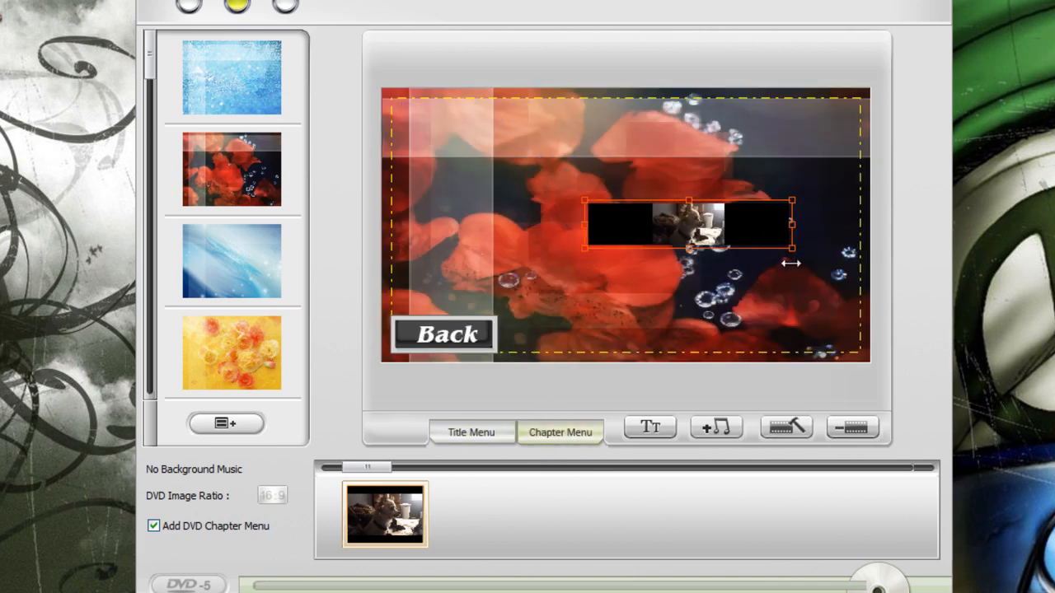
pyautogui.moveTo(791, 224); pyautogui.dragTo(668, 225)
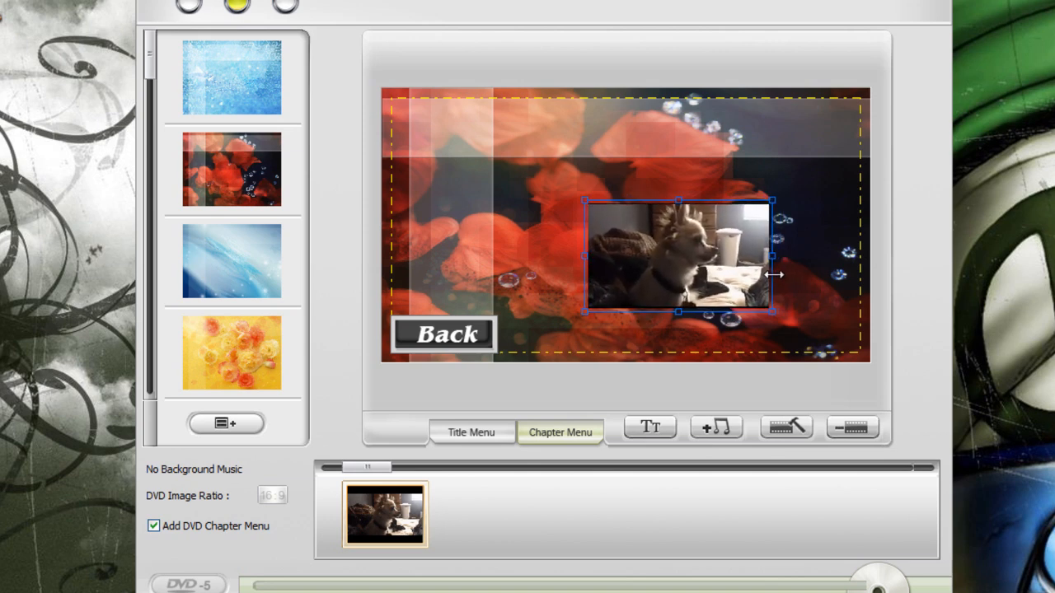
pyautogui.moveTo(679, 256); pyautogui.dragTo(630, 180)
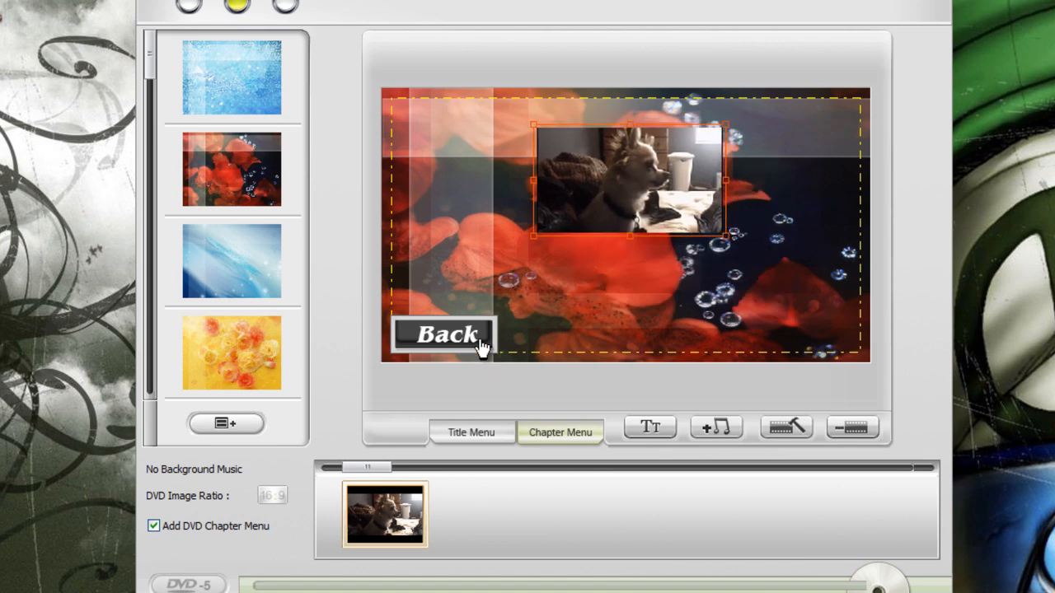
pyautogui.moveTo(445, 333); pyautogui.dragTo(590, 303)
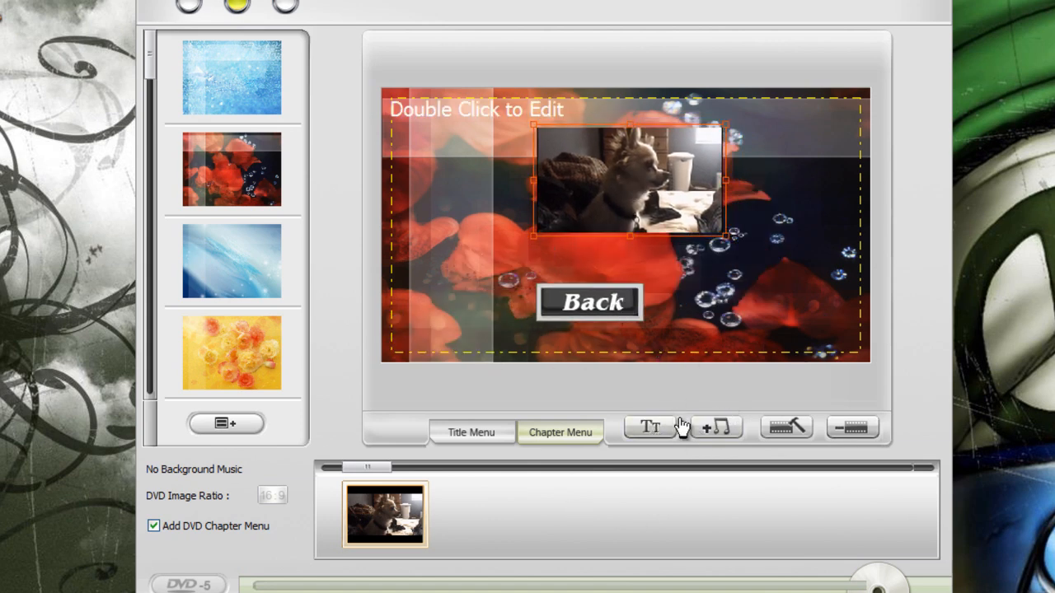
pyautogui.moveTo(788, 427)
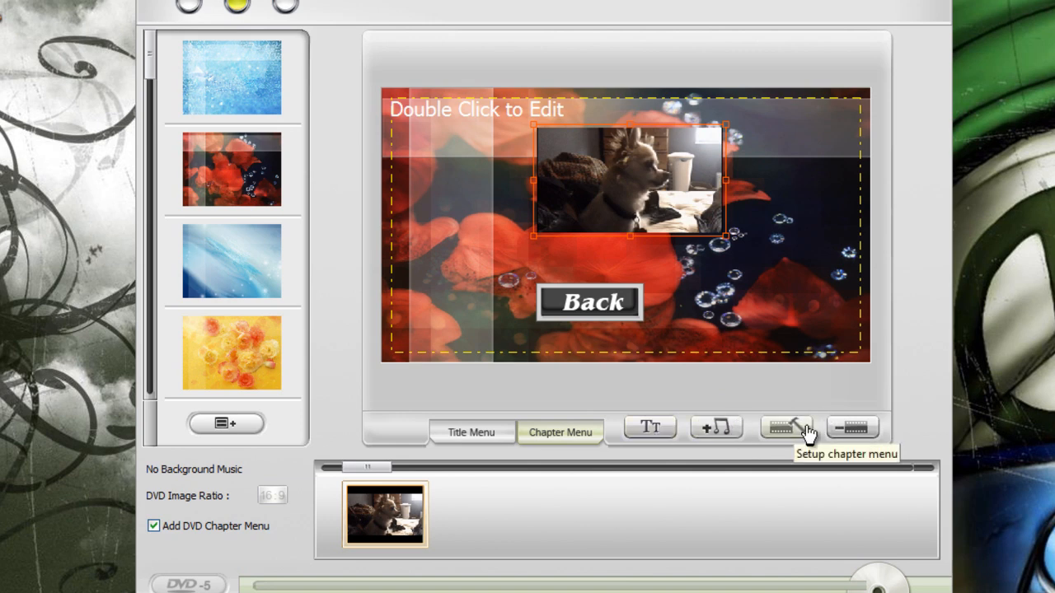
pyautogui.moveTo(851, 432)
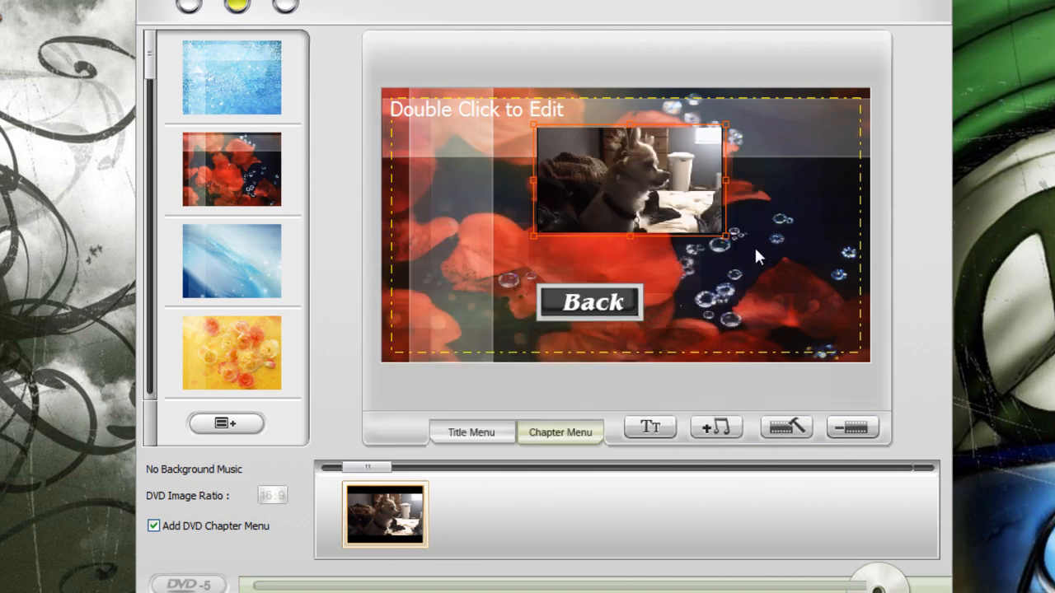
pyautogui.moveTo(239, 409)
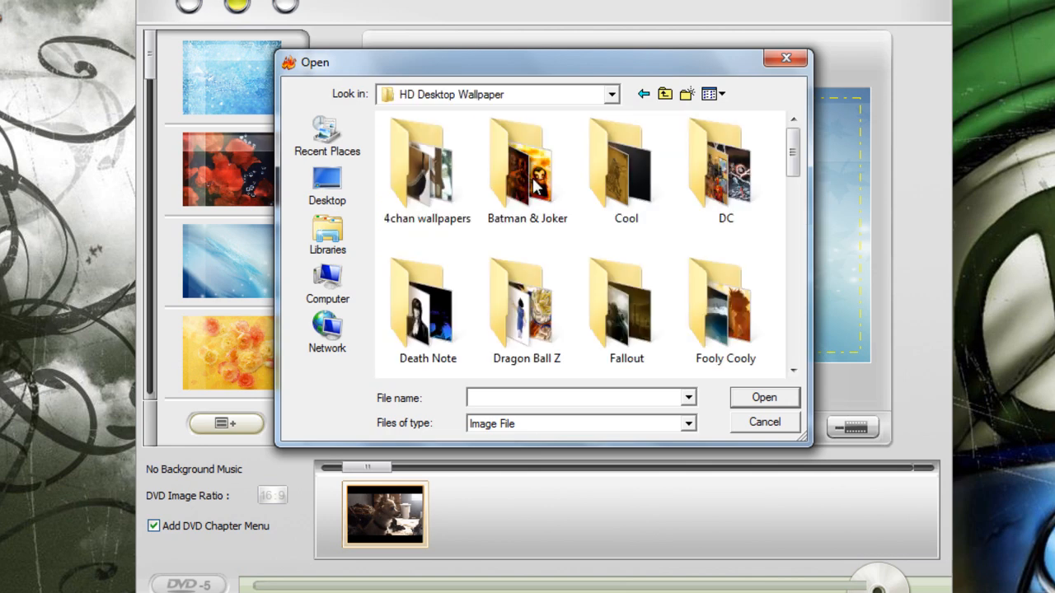
# - Set wallpaper 10 from the Batman & Joker folder as the chapter menu background
pyautogui.doubleClick(528, 165)
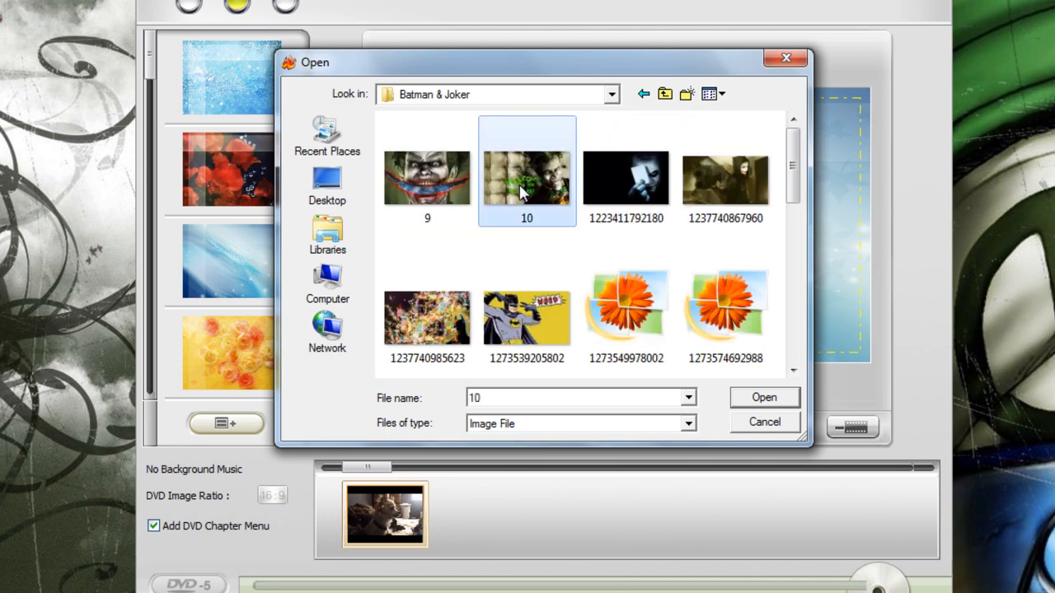
pyautogui.click(763, 397)
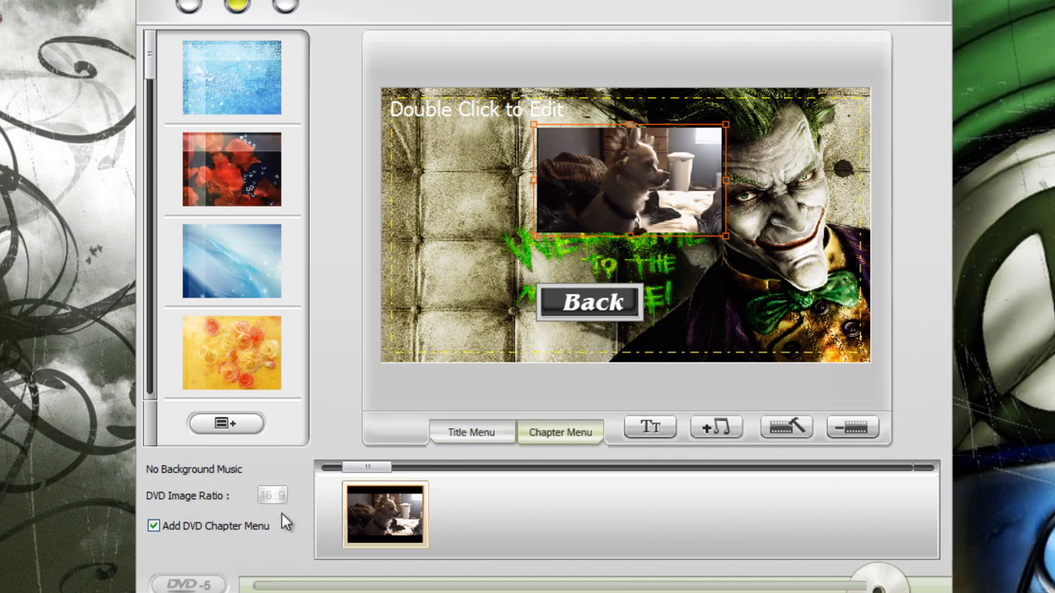
pyautogui.moveTo(628, 105)
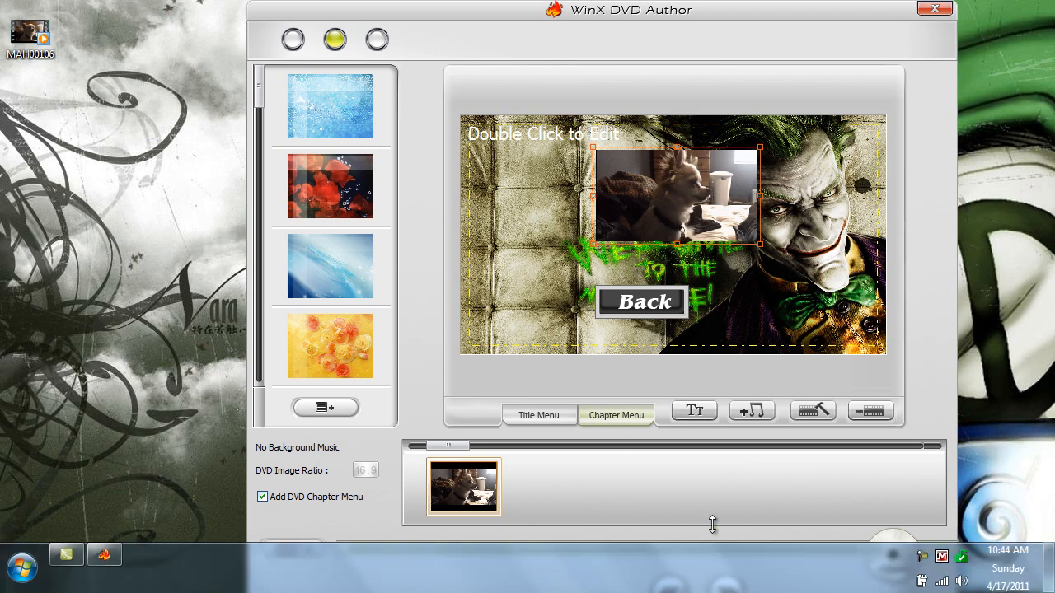
# - Enable Auto-hide the taskbar in Taskbar Properties so the full DVD Author window shows
pyautogui.rightClick(659, 580)
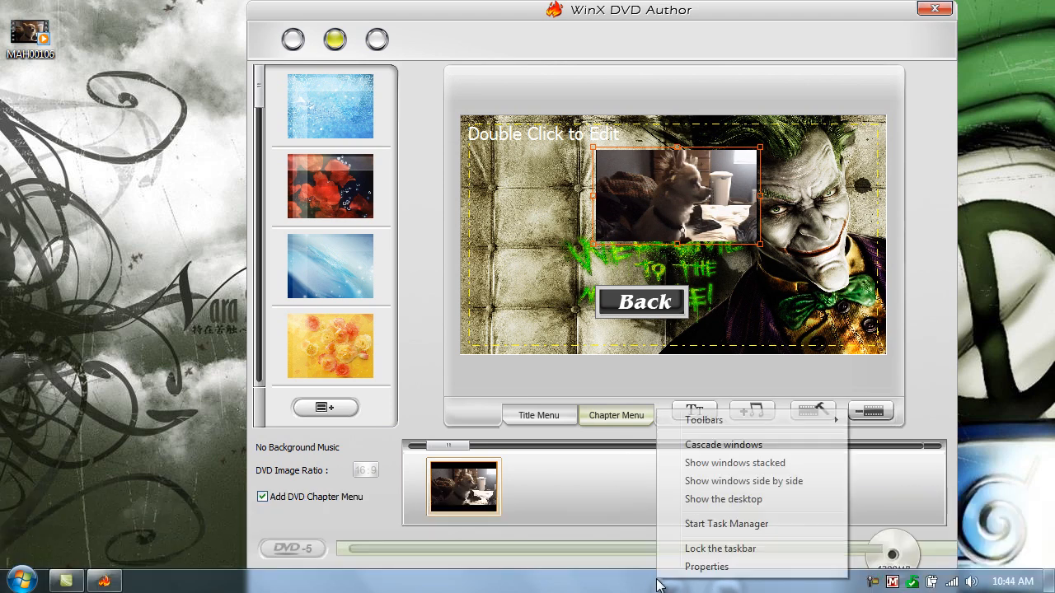
pyautogui.moveTo(708, 462)
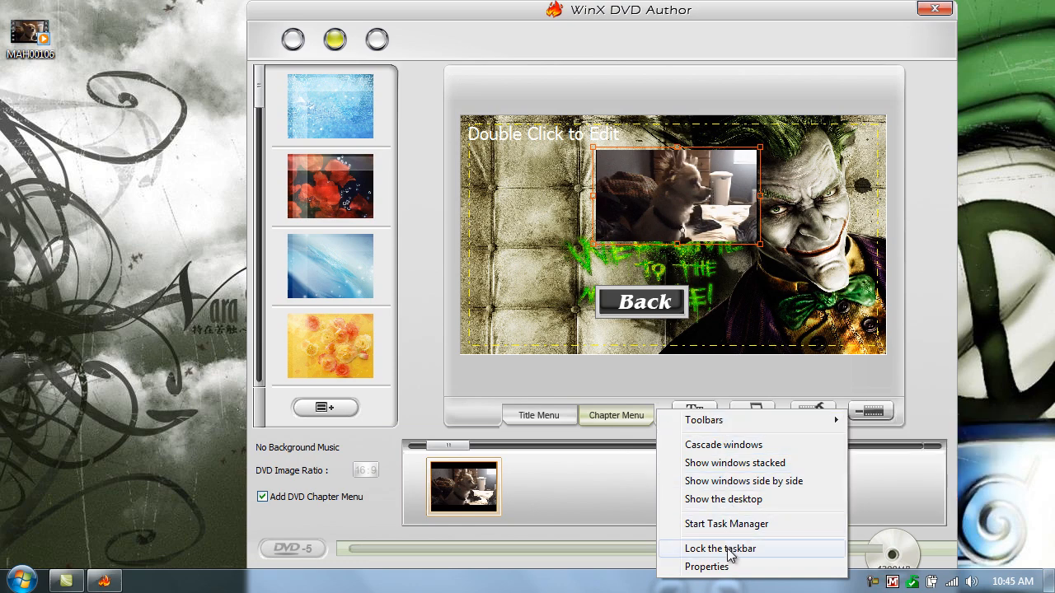
pyautogui.click(706, 567)
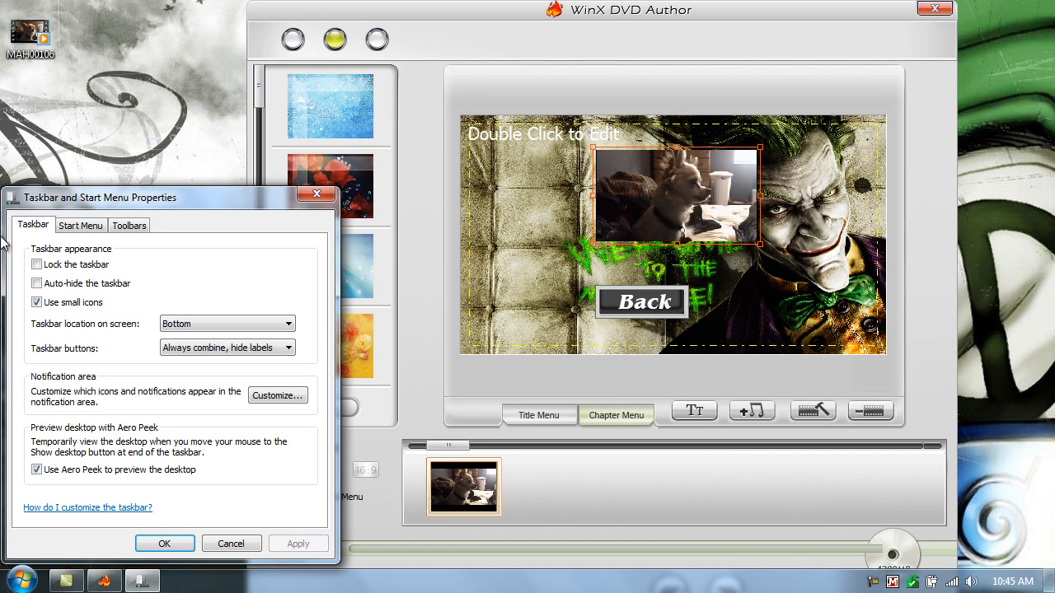
pyautogui.click(36, 284)
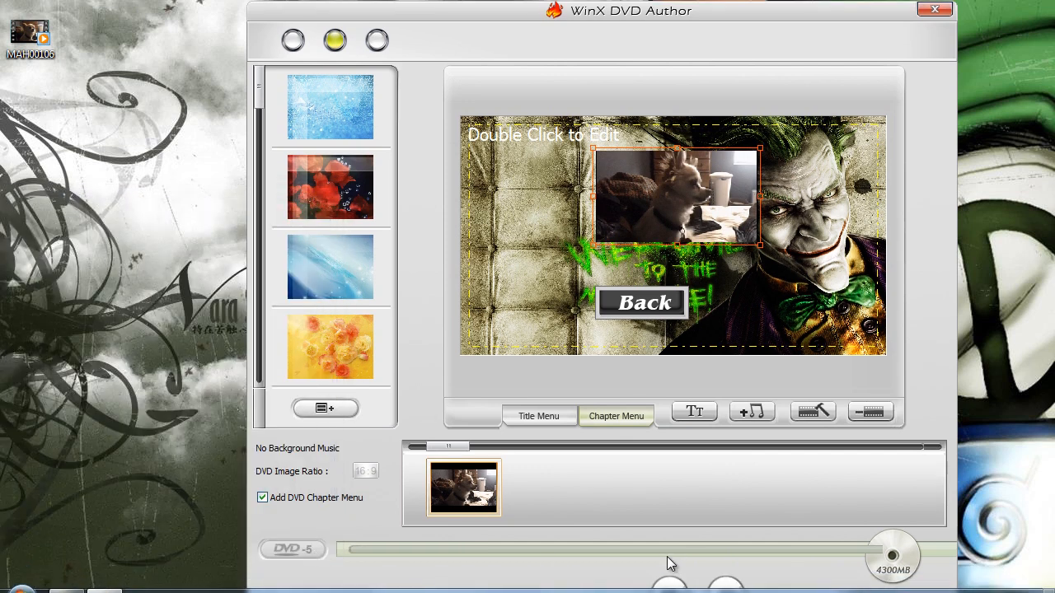
pyautogui.moveTo(718, 581)
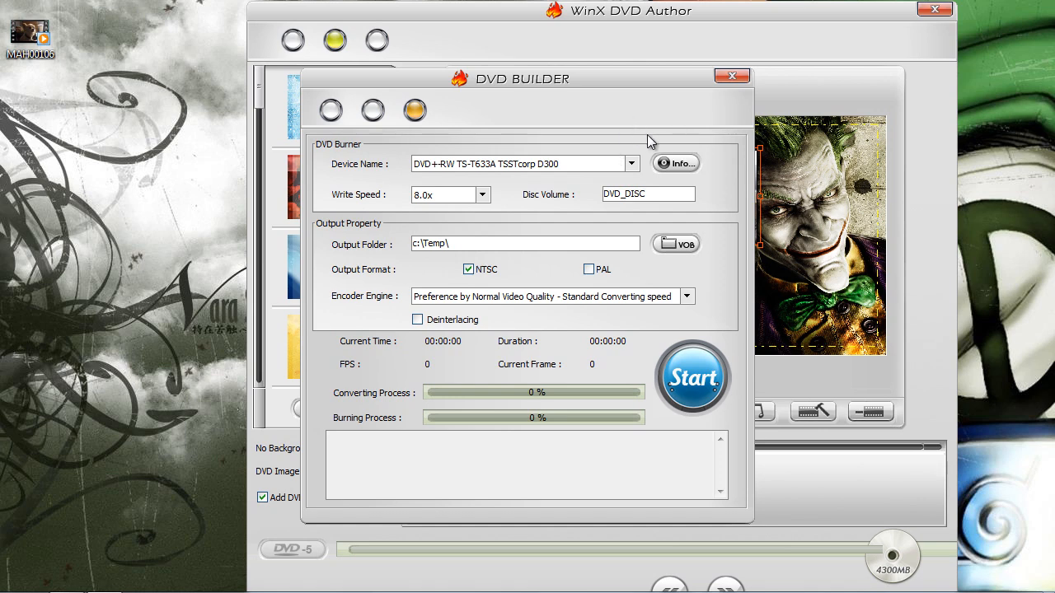
pyautogui.moveTo(541, 183)
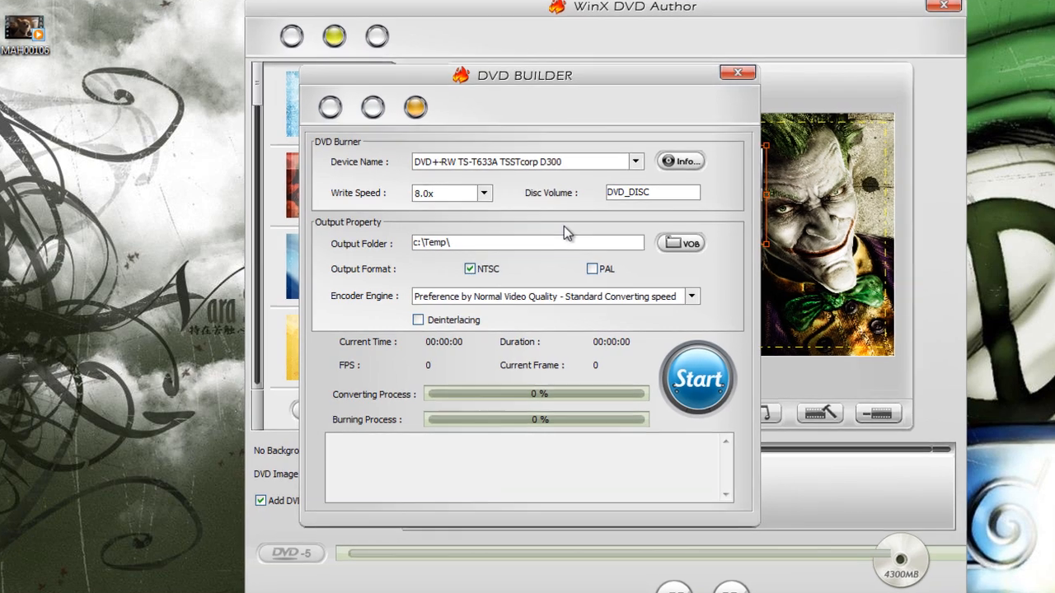
# - Select high video quality encoding and start converting and burning the project to DVD
pyautogui.click(690, 296)
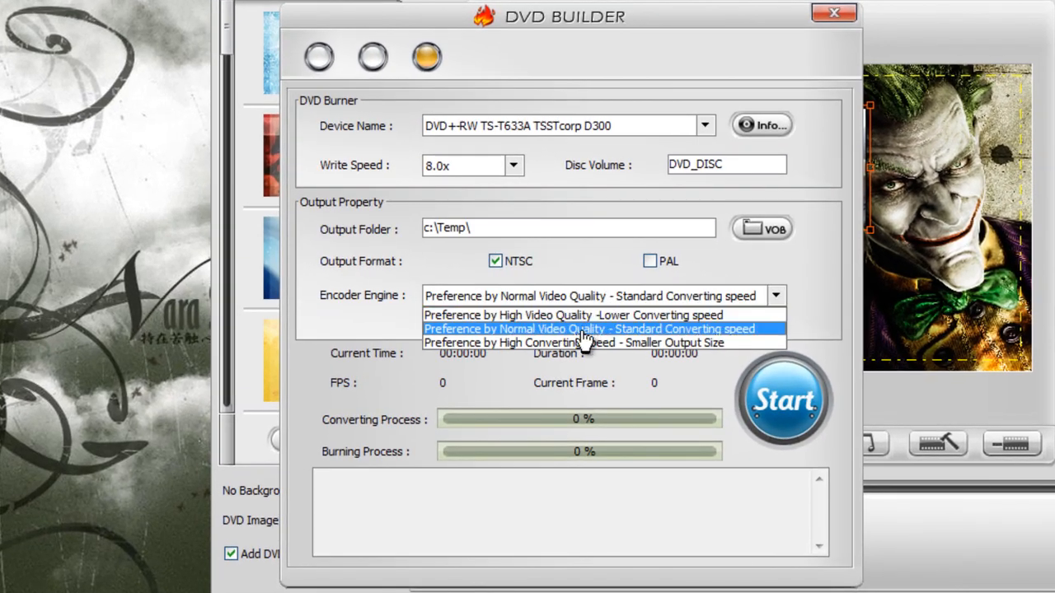
pyautogui.click(573, 314)
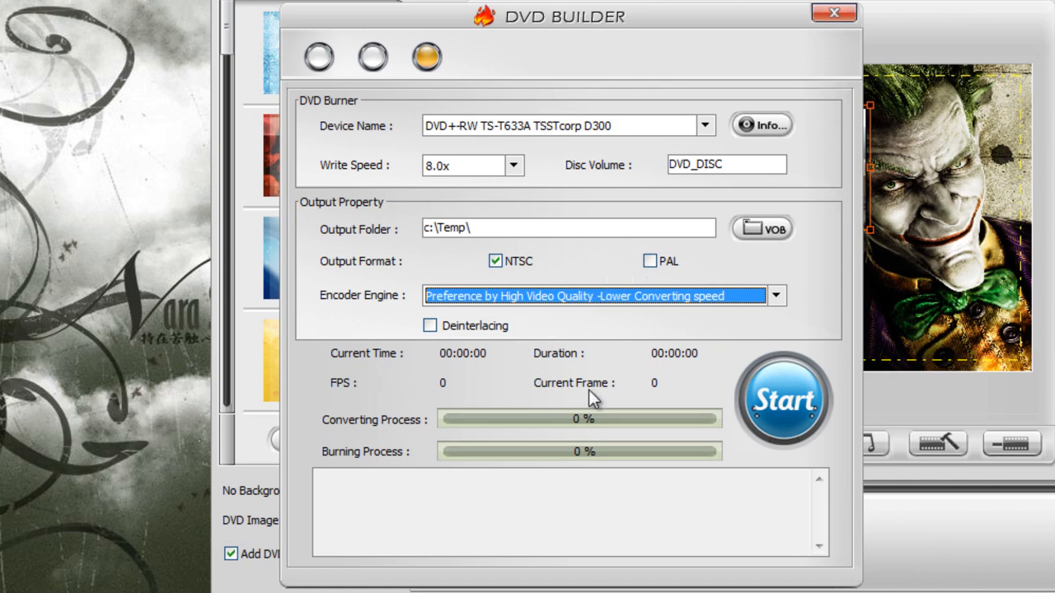
pyautogui.moveTo(643, 132)
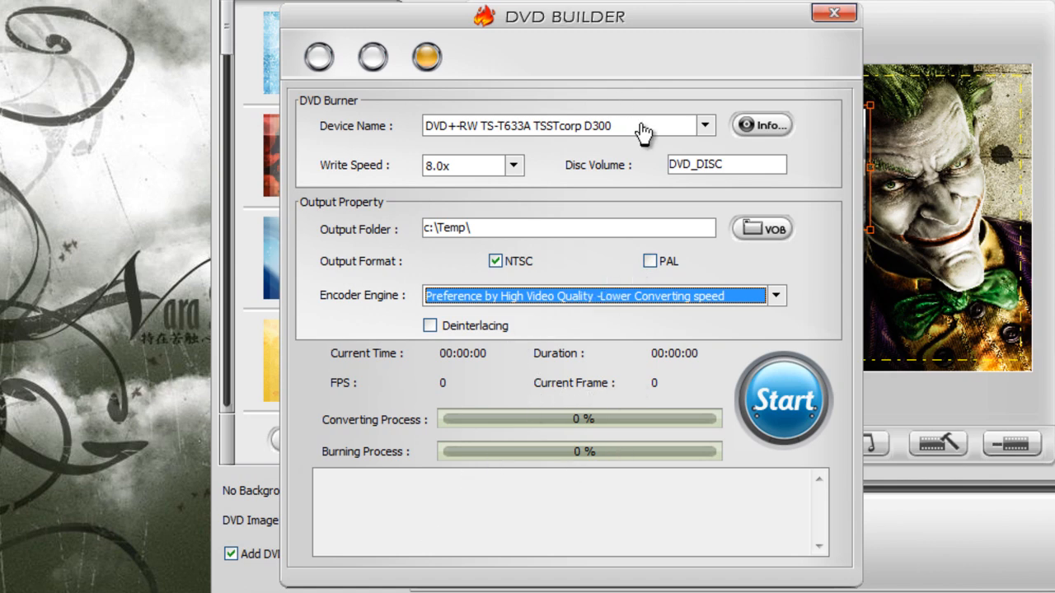
pyautogui.click(784, 401)
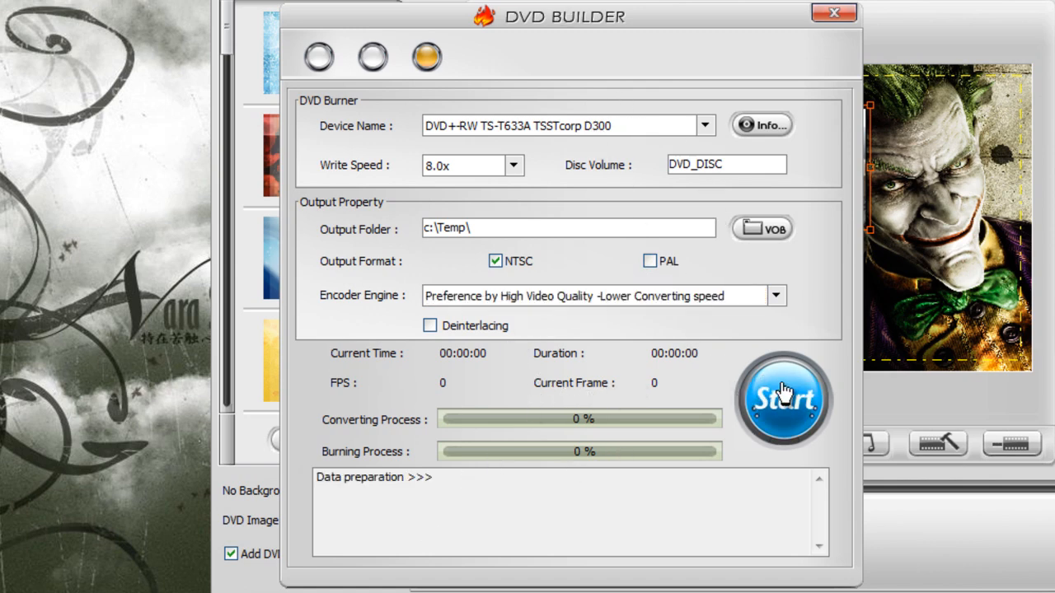
pyautogui.click(781, 401)
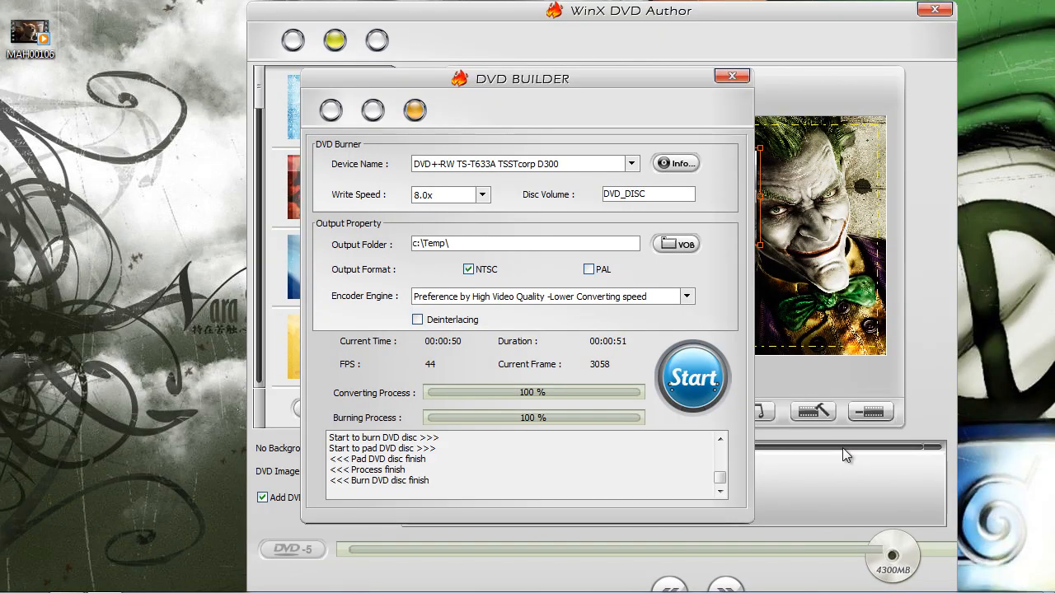
pyautogui.moveTo(781, 218)
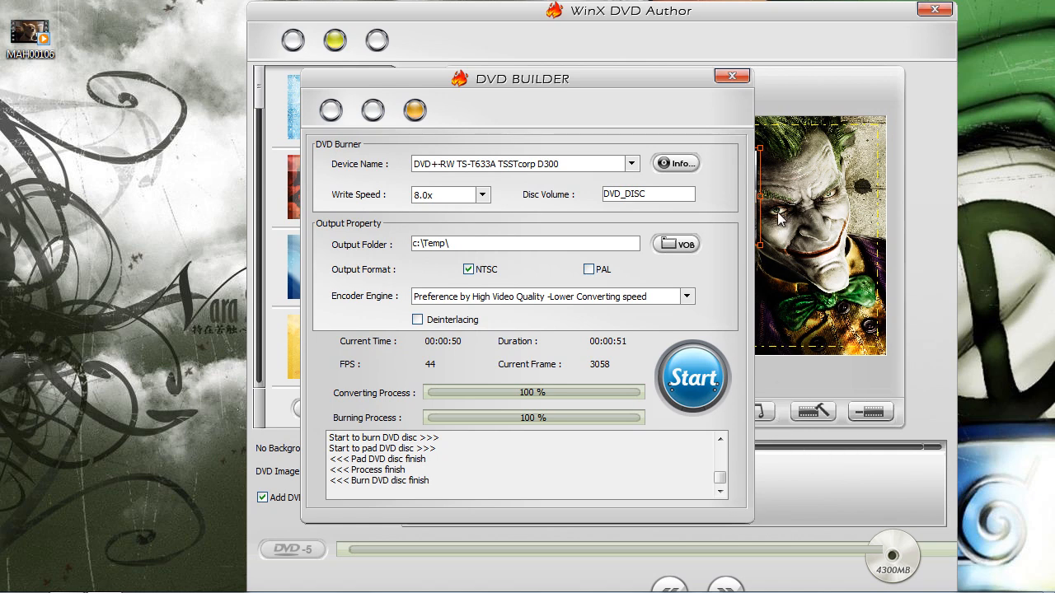
pyautogui.moveTo(778, 115)
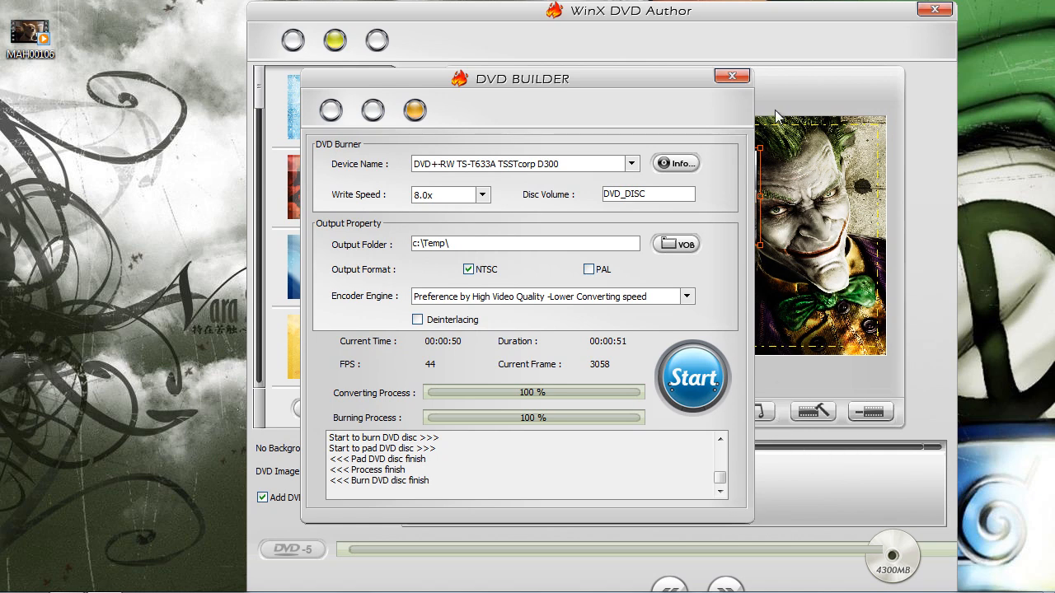
pyautogui.moveTo(732, 75)
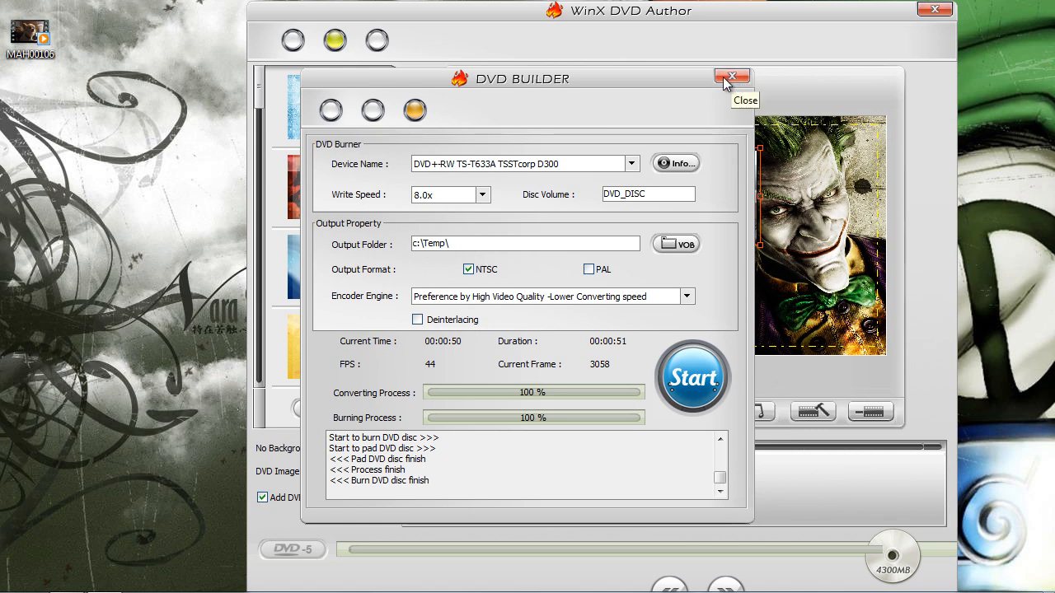
pyautogui.click(732, 77)
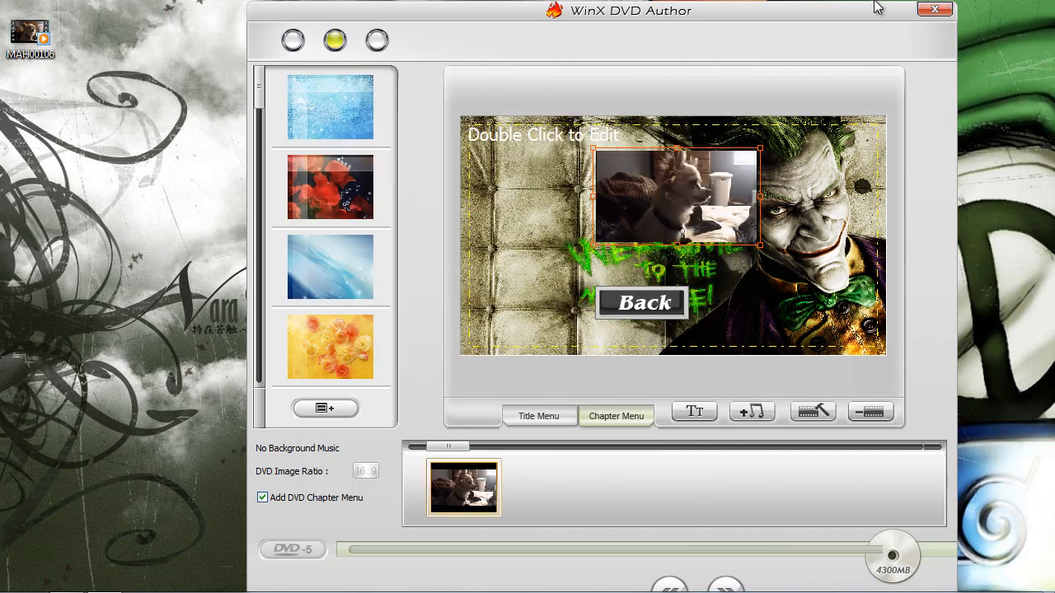
# - Close the DVD Author project, play the burned dog-video disc in Windows Media Player, then close the player
pyautogui.click(936, 10)
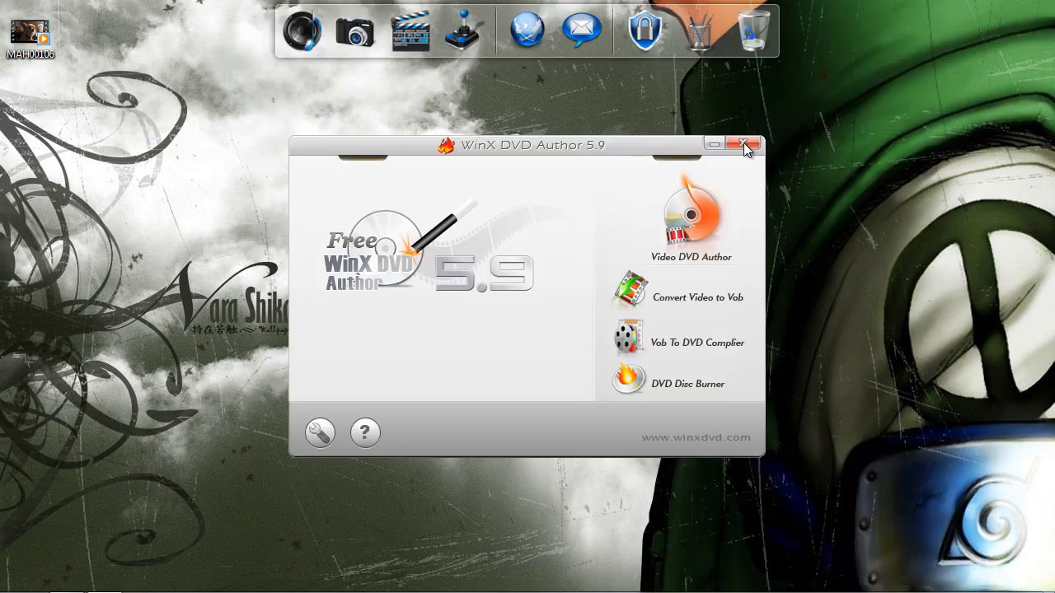
pyautogui.moveTo(646, 205)
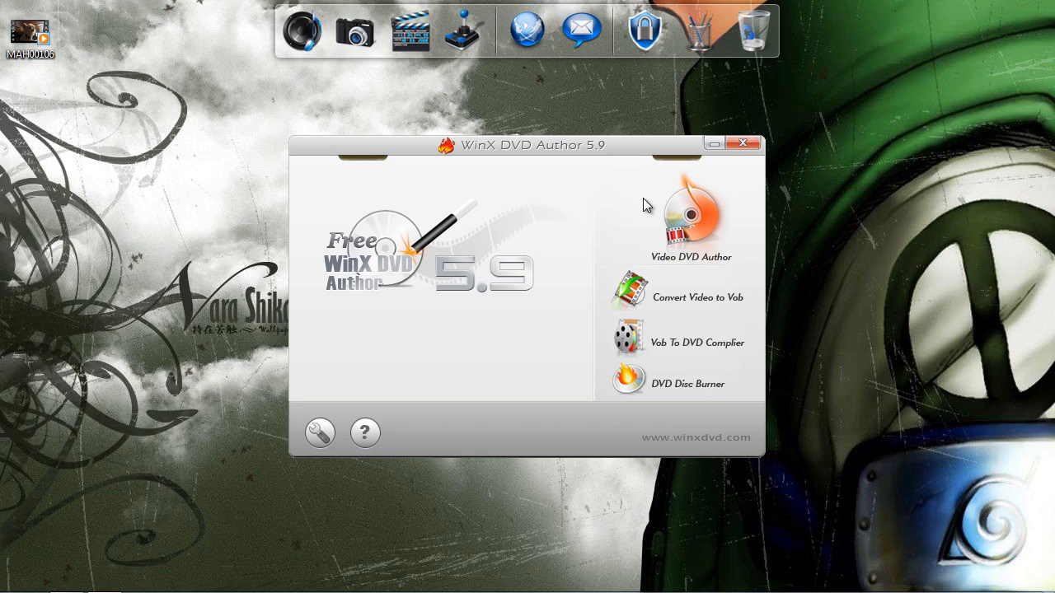
pyautogui.moveTo(600, 221)
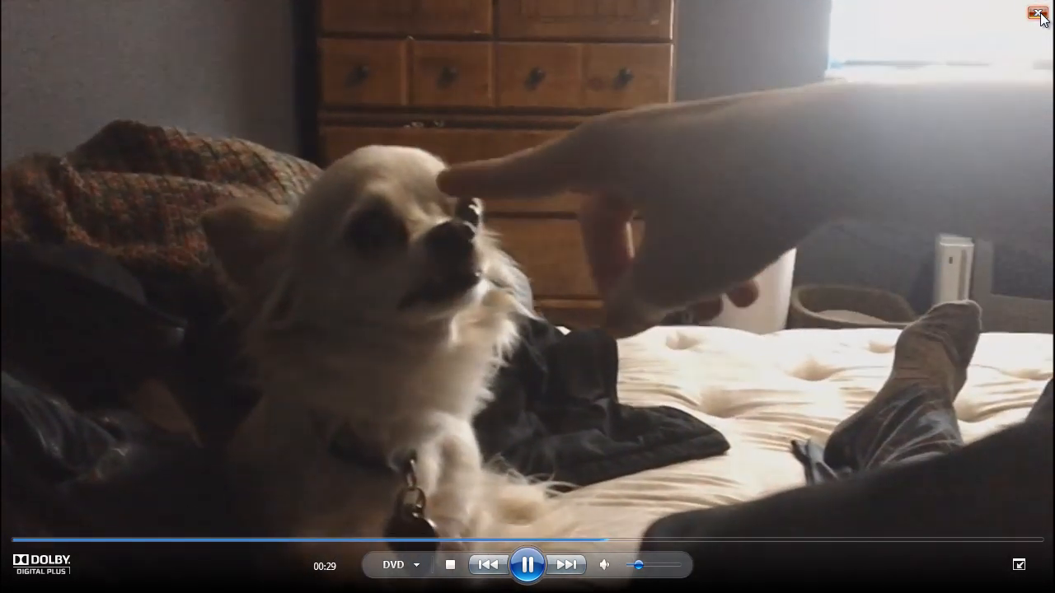
pyautogui.click(1039, 13)
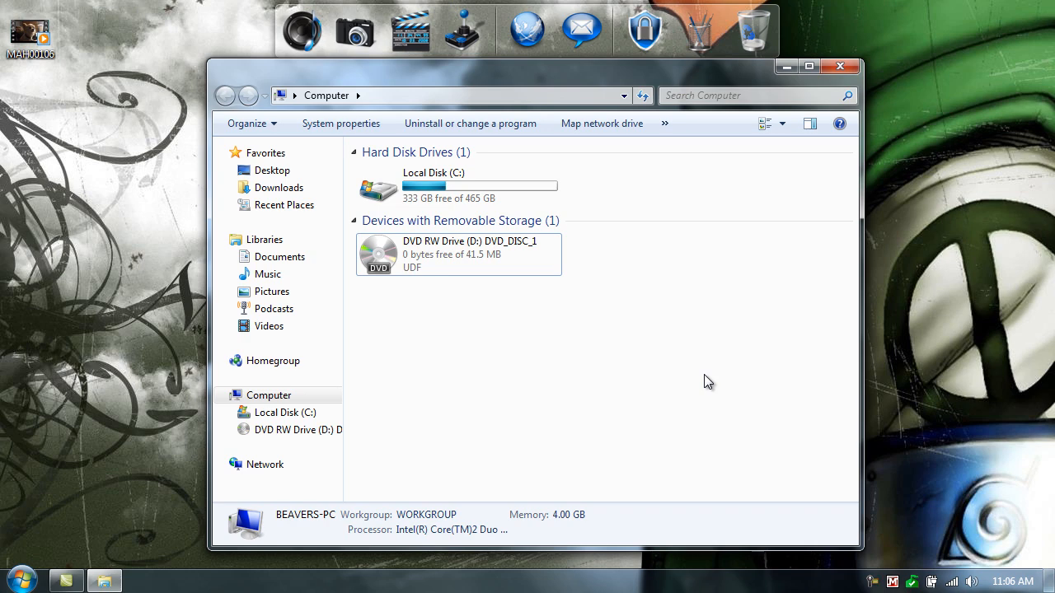
# - Close the Computer window listing DVD_DISC_1, leaving the desktop
pyautogui.click(840, 66)
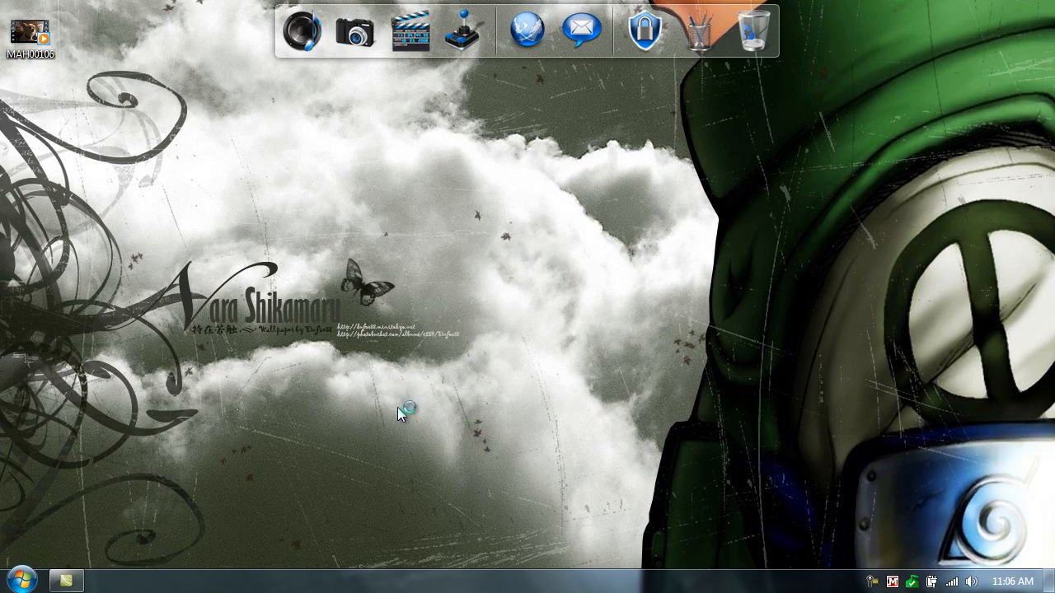
pyautogui.moveTo(438, 404)
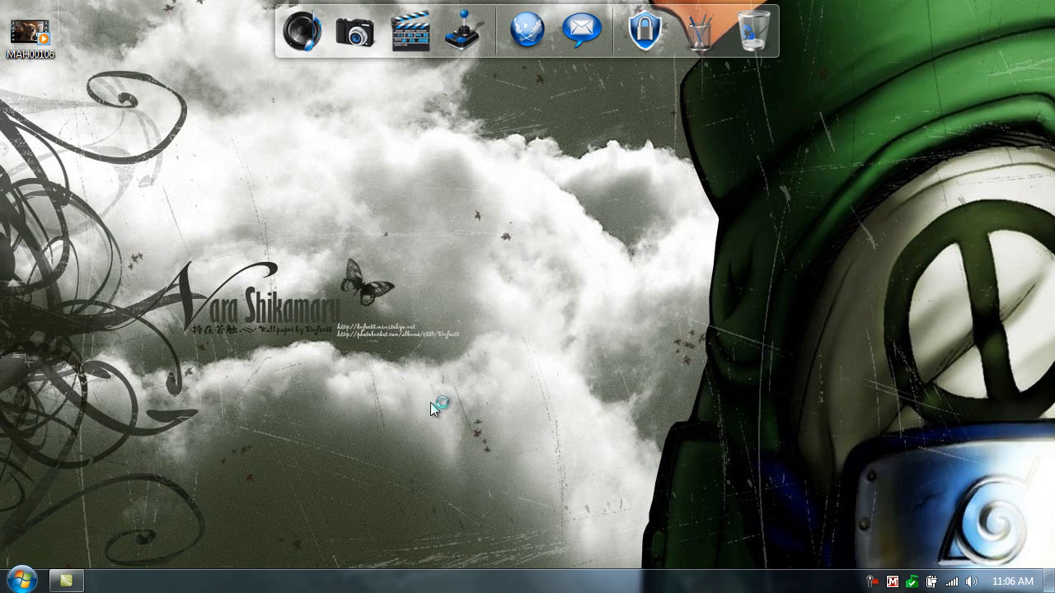
pyautogui.moveTo(435, 395)
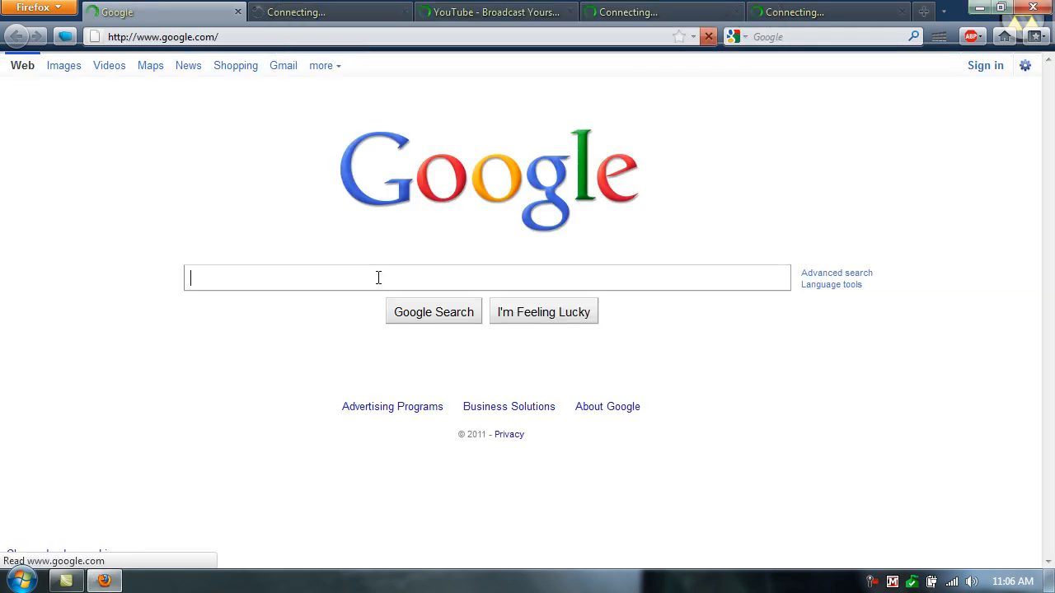
# - Search Google for 'winx' and reach the Digiarty products page on winxdvd.com
pyautogui.write('winx')
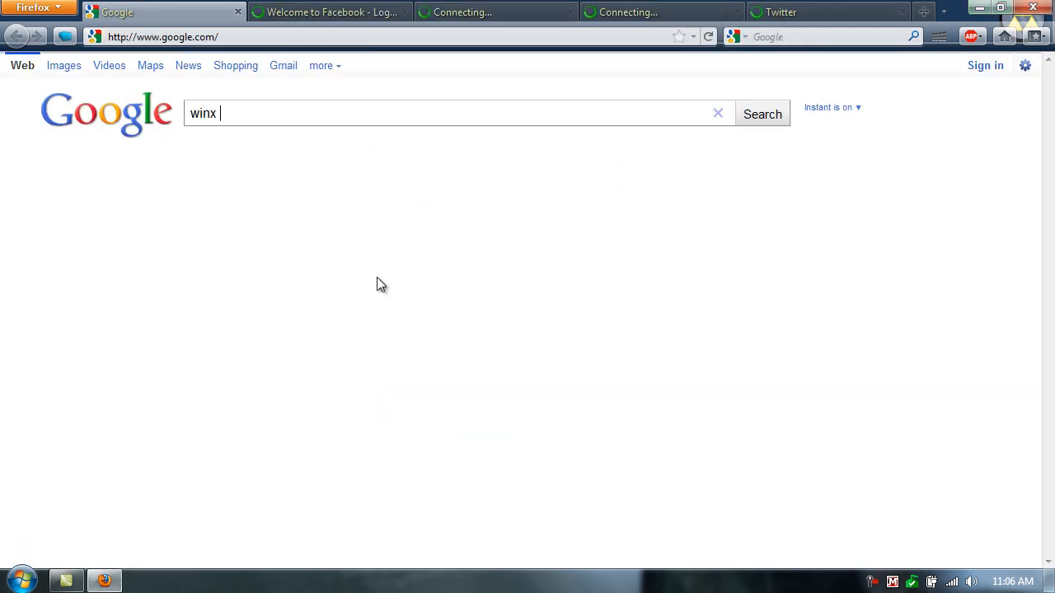
pyautogui.click(761, 112)
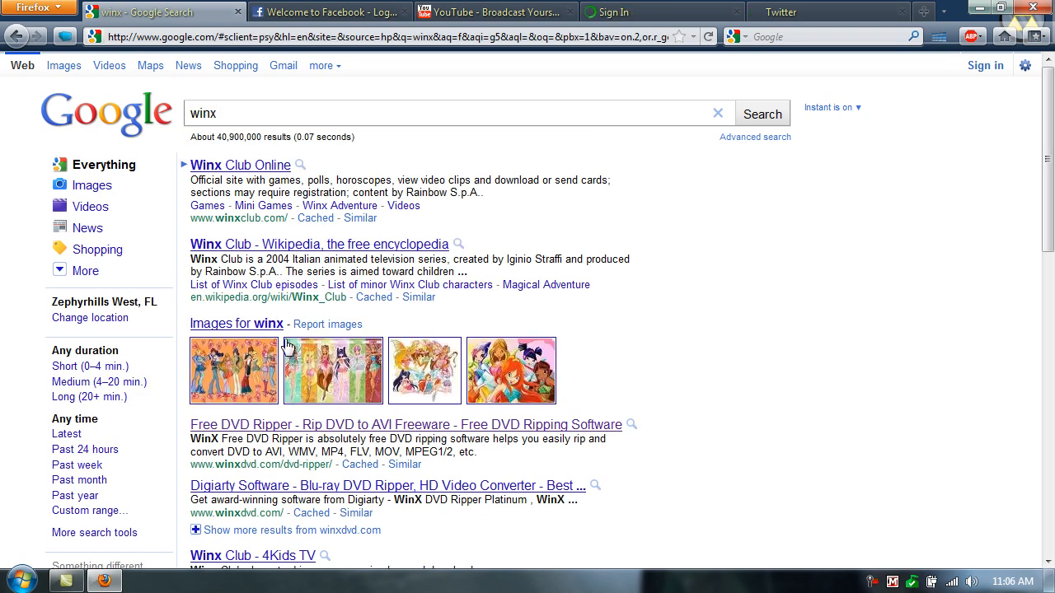
pyautogui.click(399, 425)
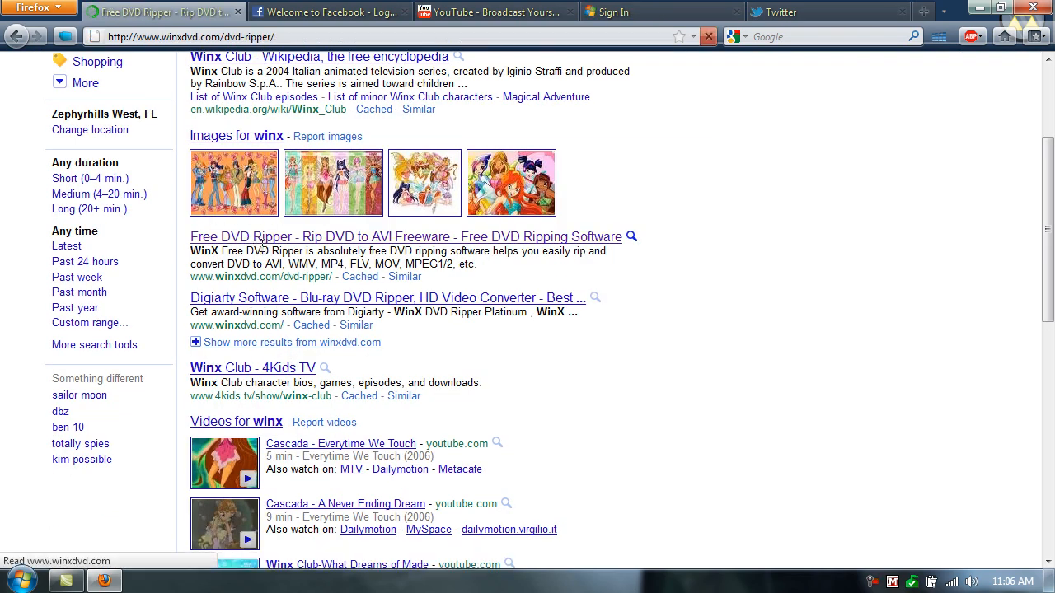
pyautogui.click(406, 238)
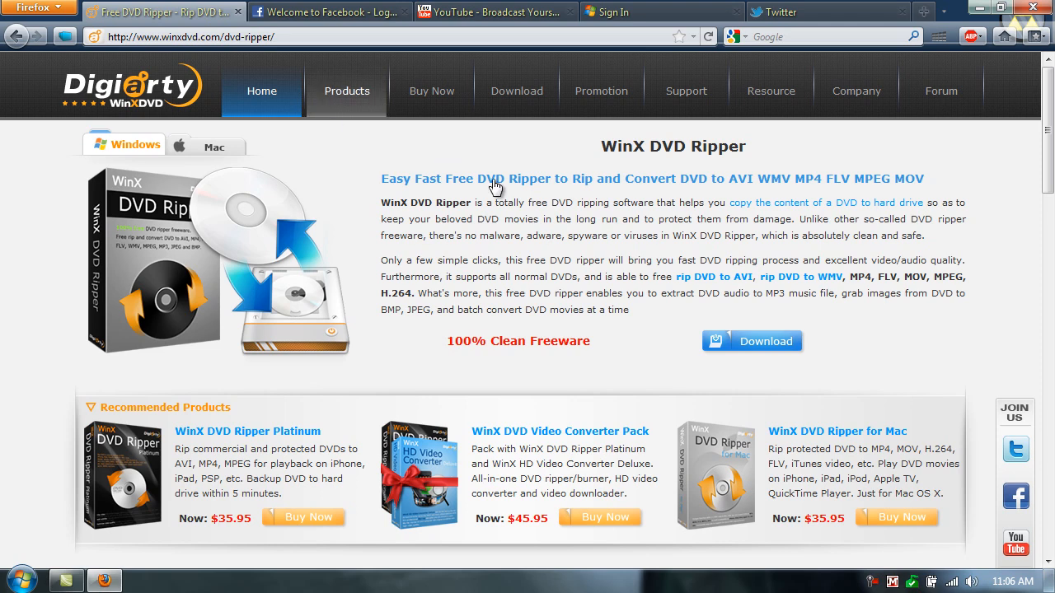
# - Locate WinX DVD Author among the products and start downloading its installer
pyautogui.scroll(-3)
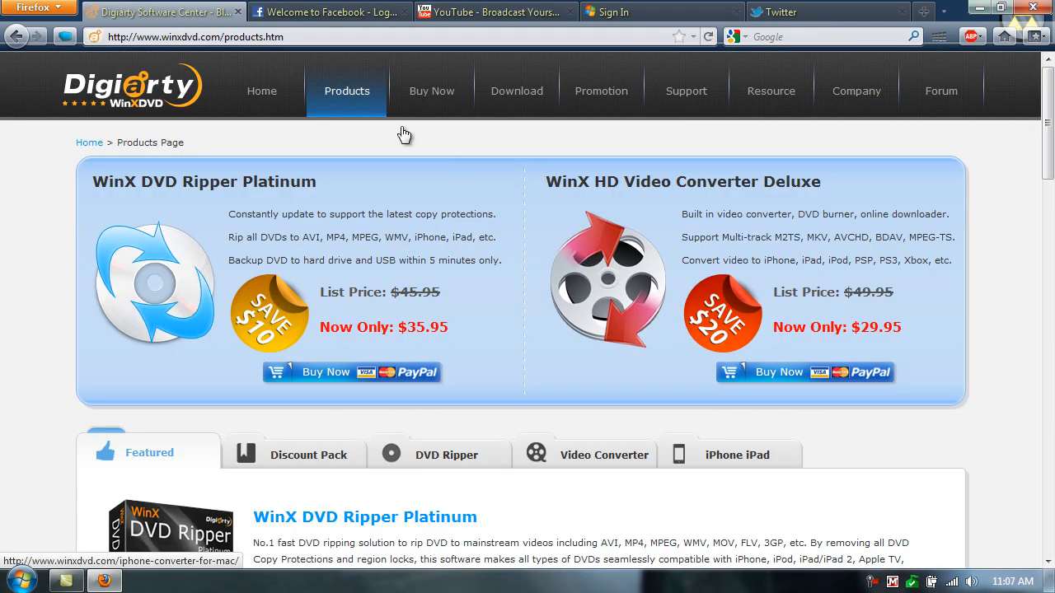
pyautogui.scroll(-3)
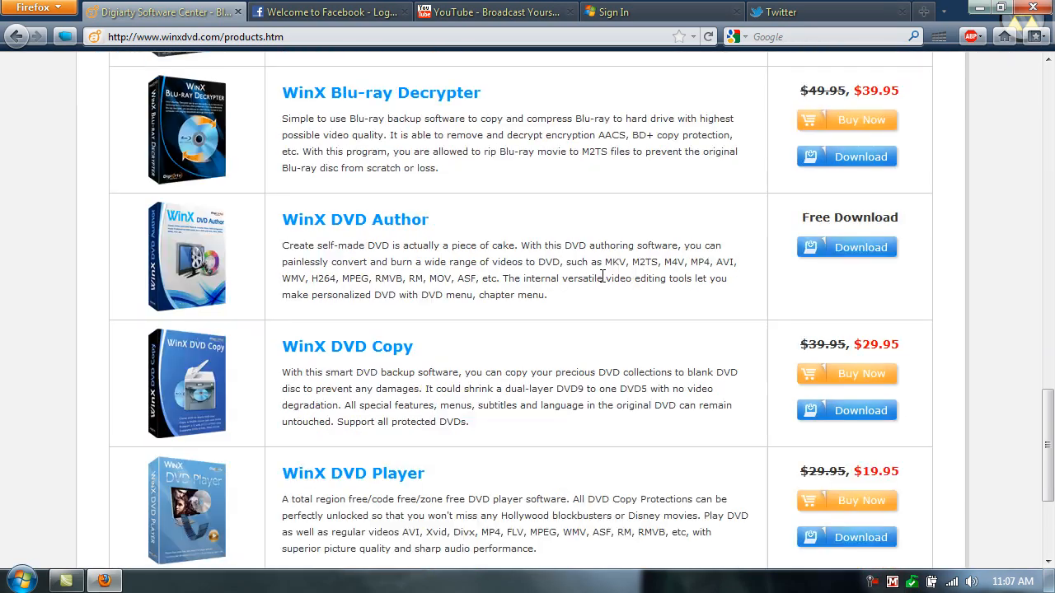
pyautogui.click(356, 220)
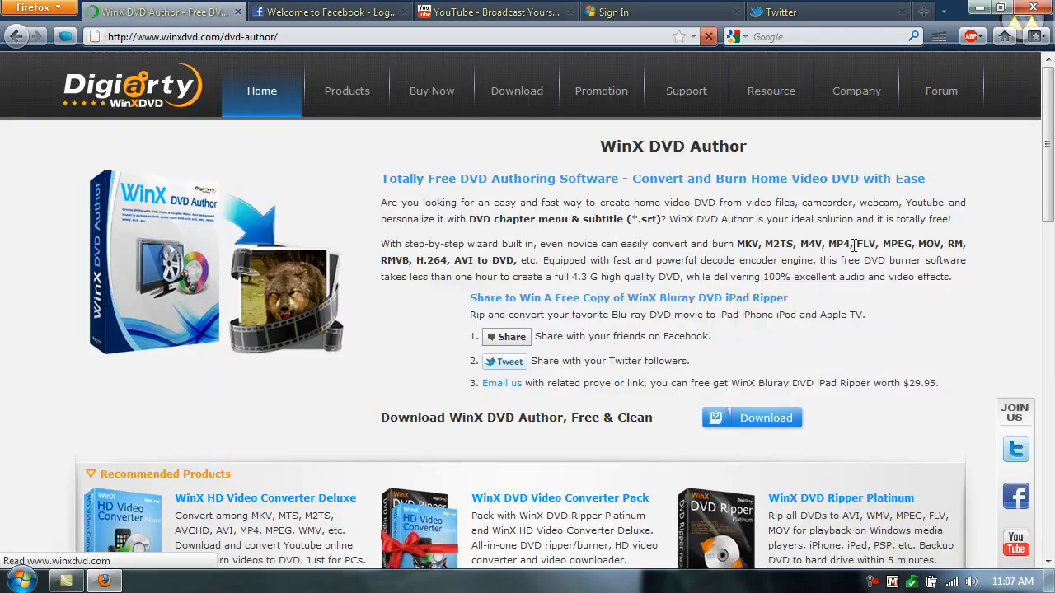
pyautogui.click(751, 419)
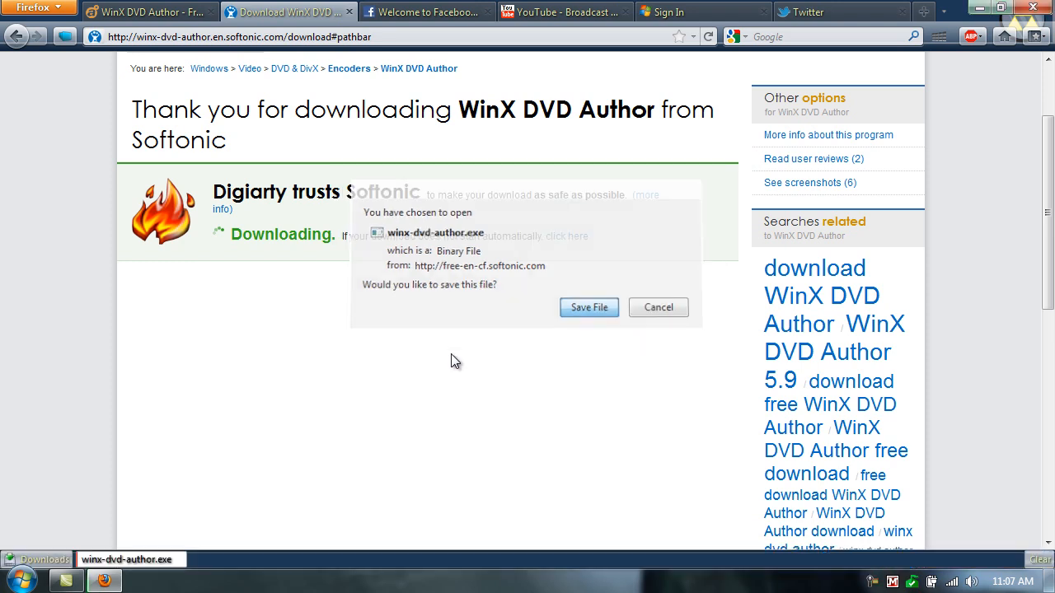
# - Save winx-dvd-author.exe to disk and run it from the downloads window
pyautogui.click(588, 307)
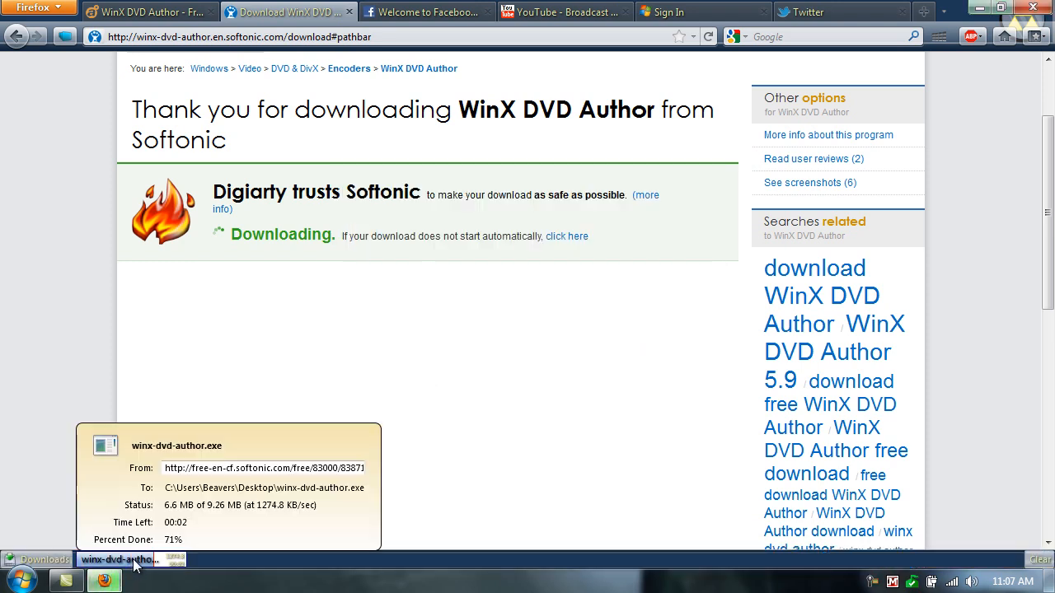
pyautogui.moveTo(157, 574)
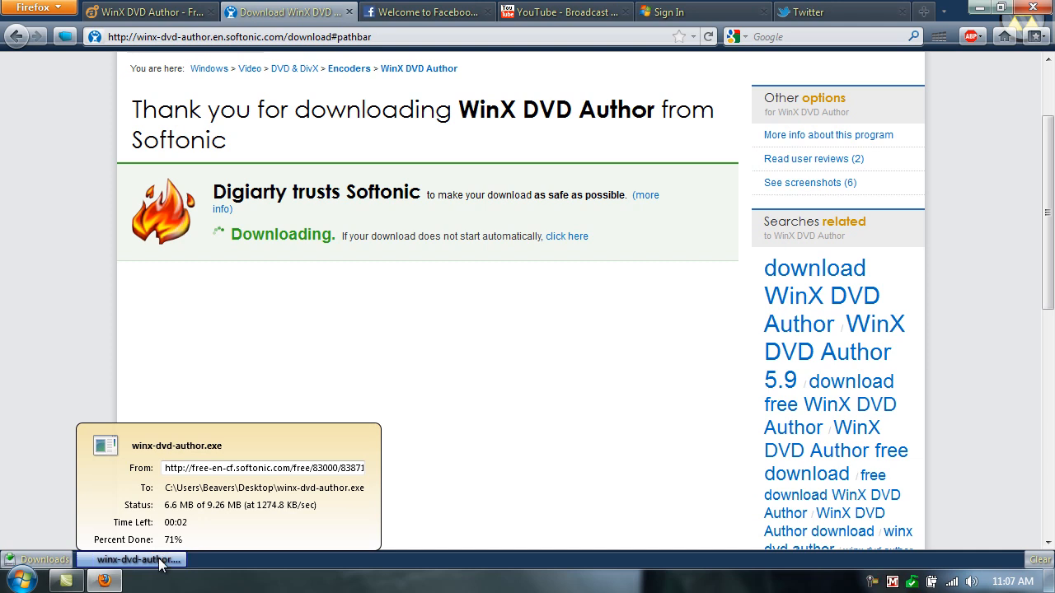
pyautogui.click(132, 560)
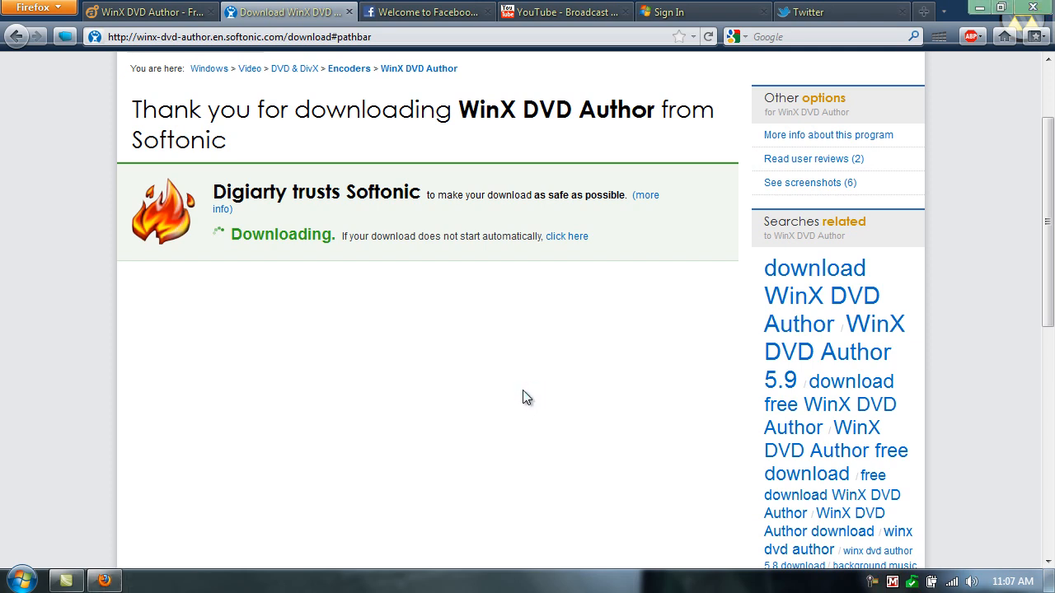
pyautogui.moveTo(607, 366)
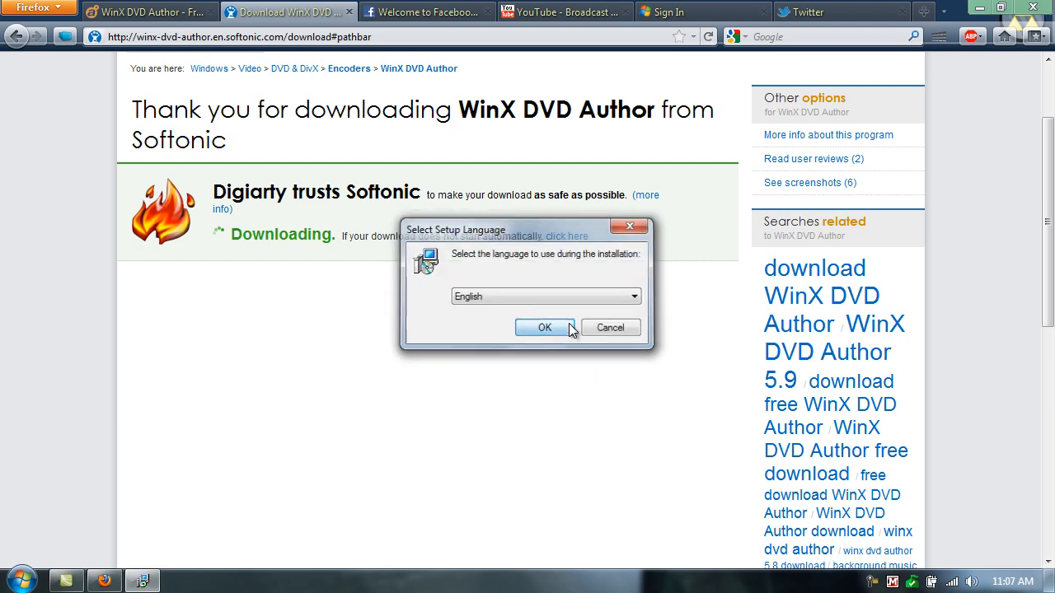
# - Install WinX DVD Author in English to the default folder with desktop and Quick Launch icons, then finish
pyautogui.click(544, 326)
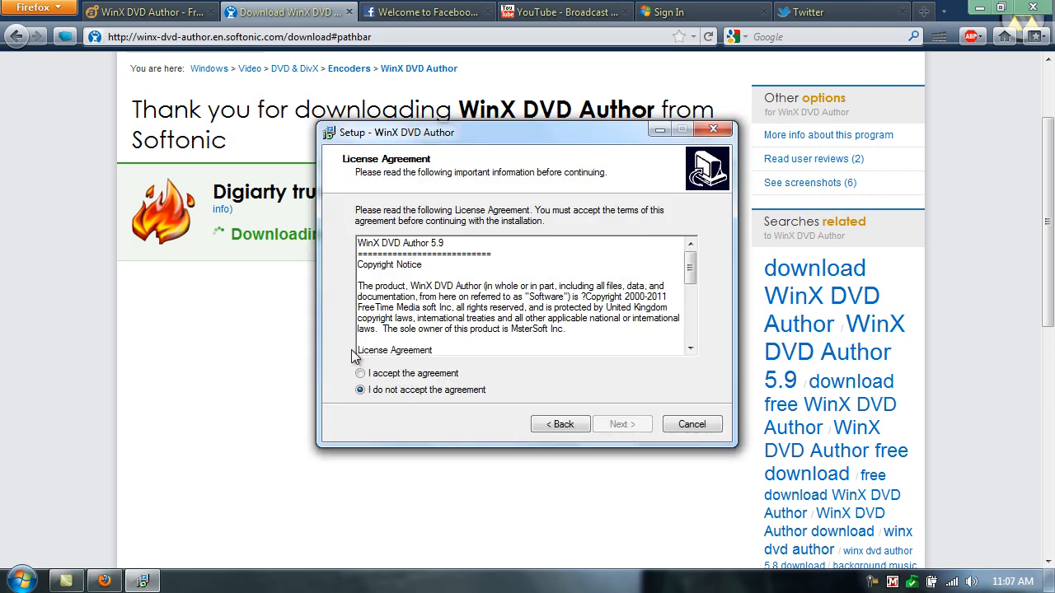
pyautogui.click(623, 424)
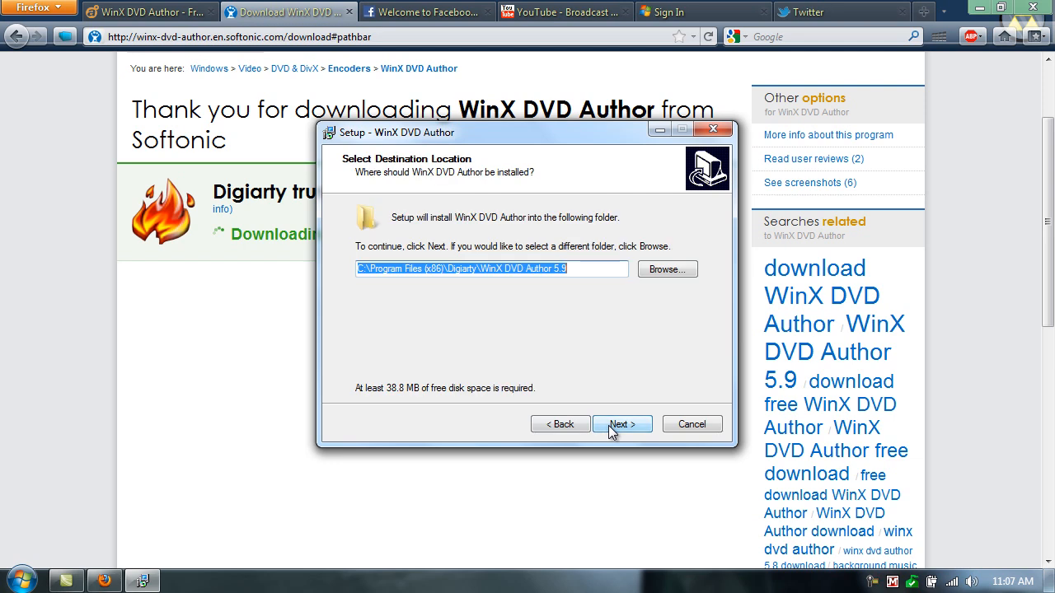
pyautogui.click(624, 424)
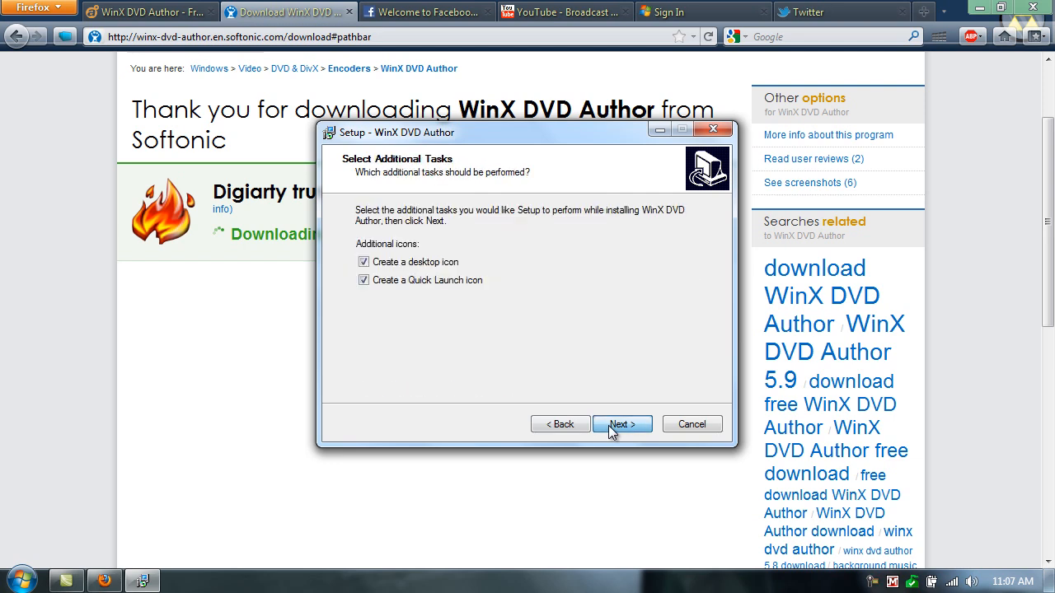
pyautogui.click(621, 424)
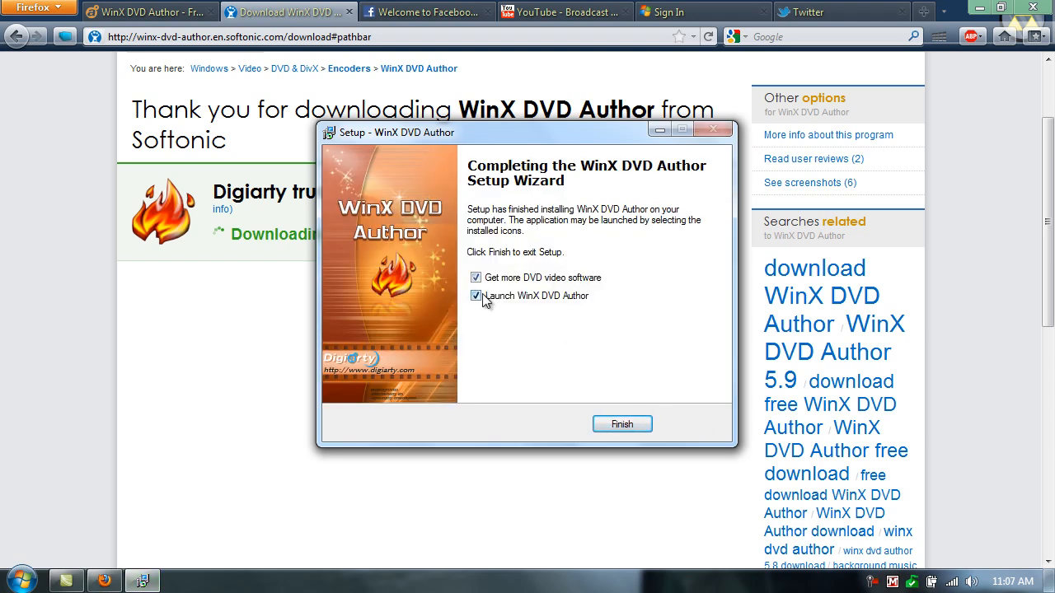
pyautogui.click(623, 423)
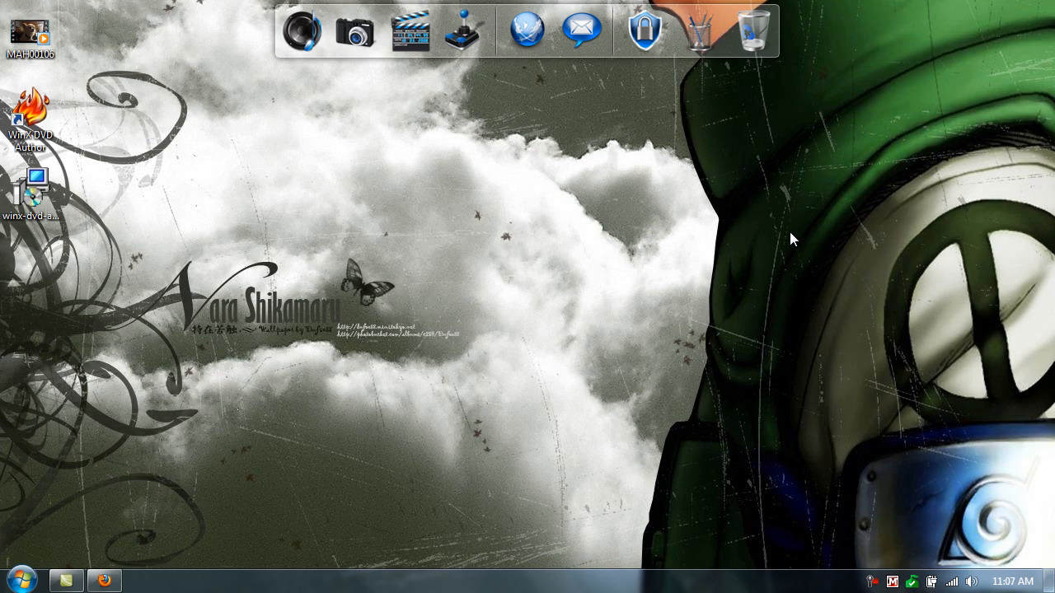
pyautogui.moveTo(505, 305)
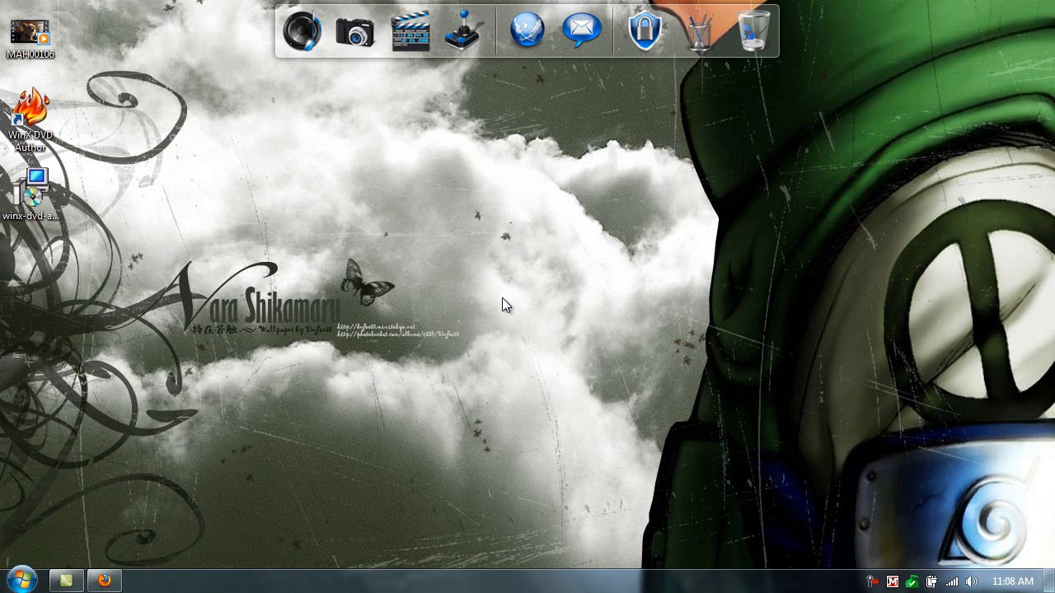
pyautogui.moveTo(452, 327)
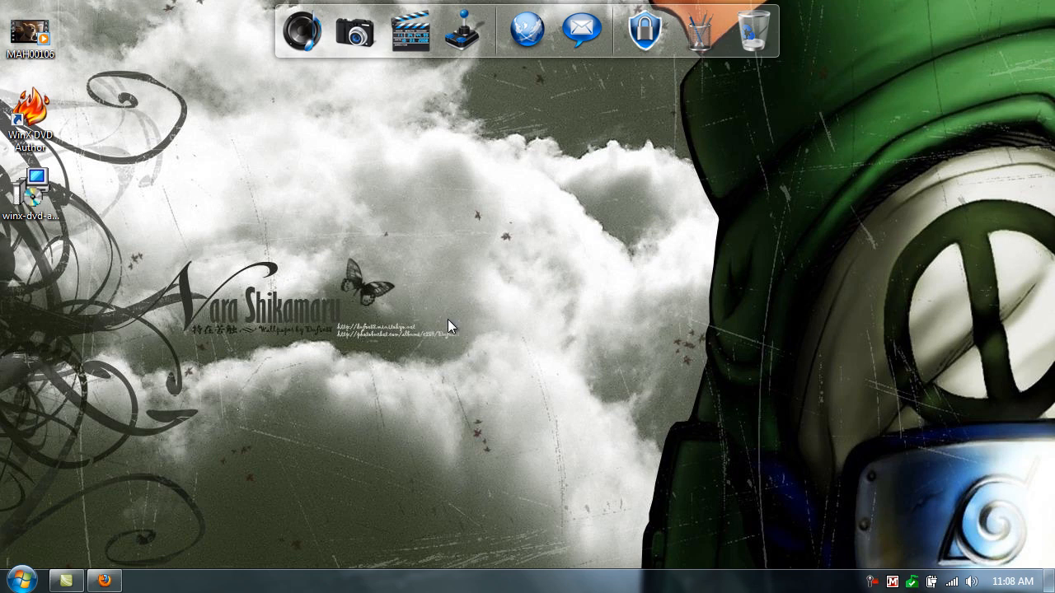